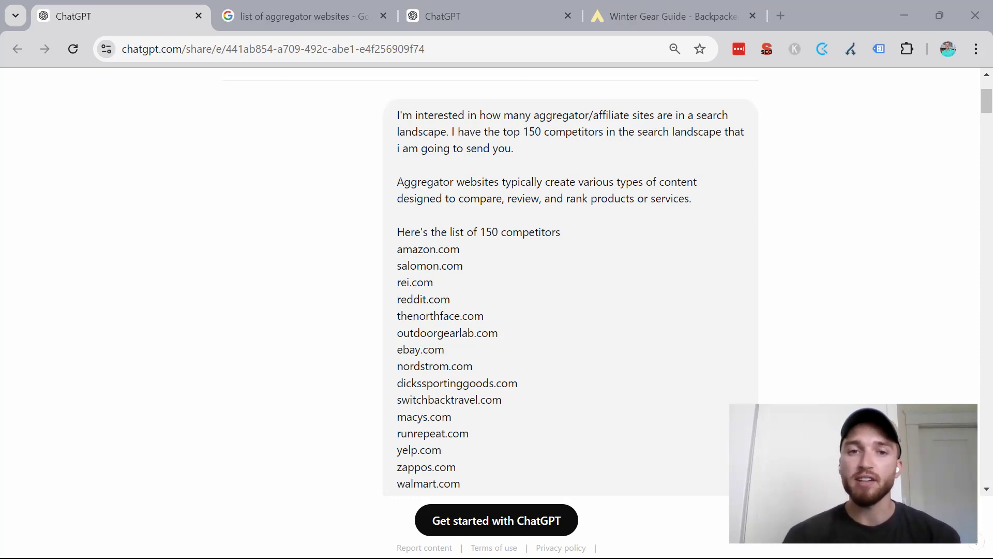
Step: Scroll down through the shared ChatGPT conversation's aggregator classification reply
{"action": "scroll", "scroll_direction": "down", "scroll_amount": 3}
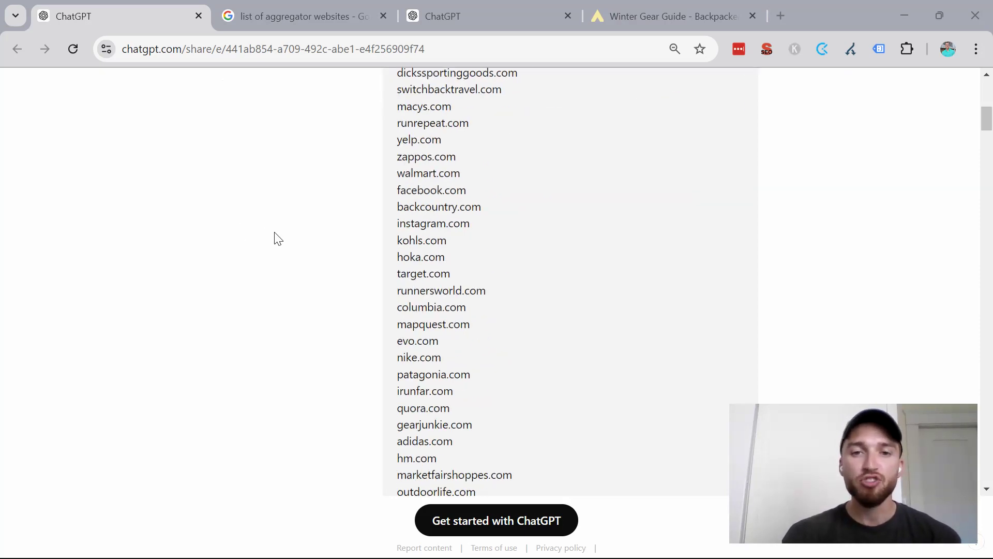
{"action": "scroll", "scroll_direction": "down", "scroll_amount": 3}
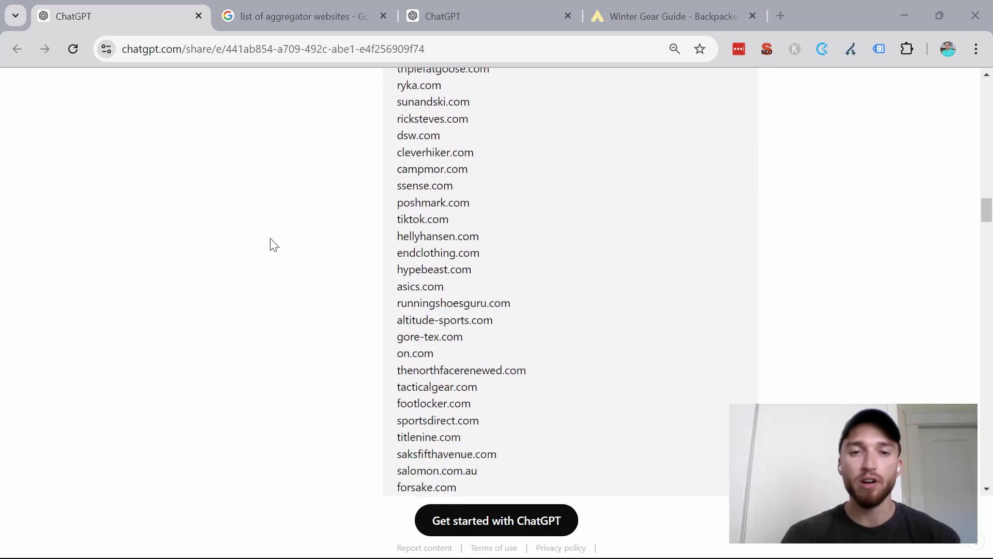
{"action": "scroll", "scroll_direction": "down", "scroll_amount": 3}
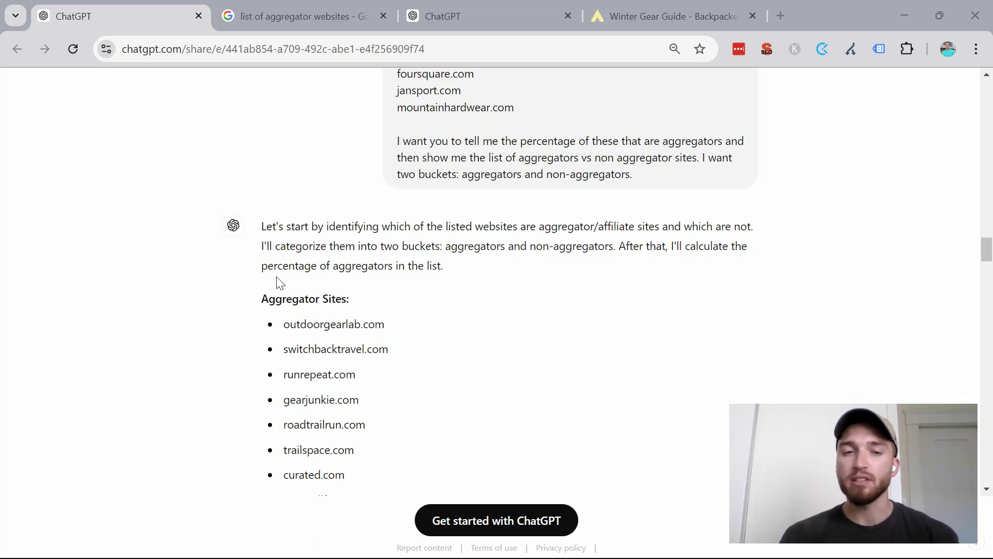
{"action": "scroll", "scroll_direction": "down", "scroll_amount": 3}
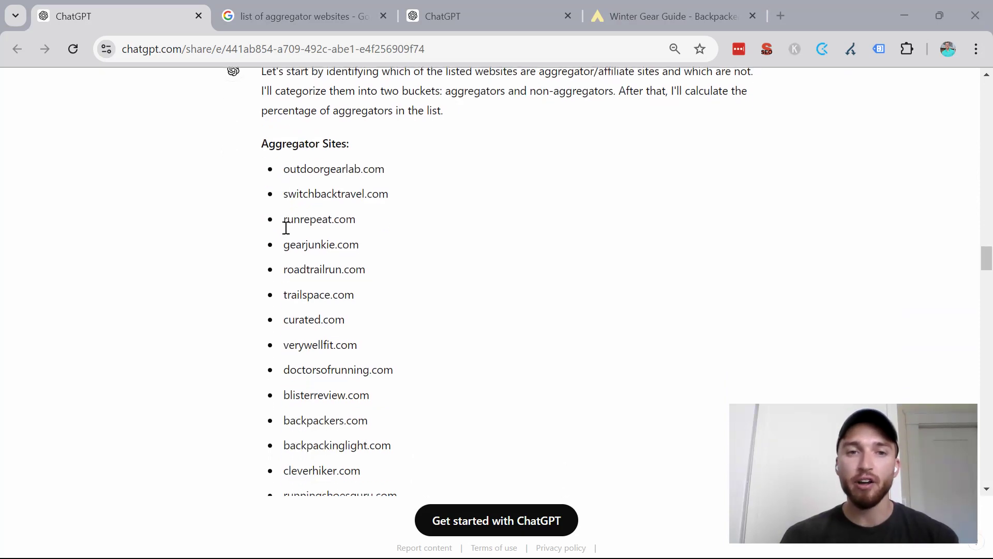
{"action": "scroll", "scroll_direction": "down", "scroll_amount": 3}
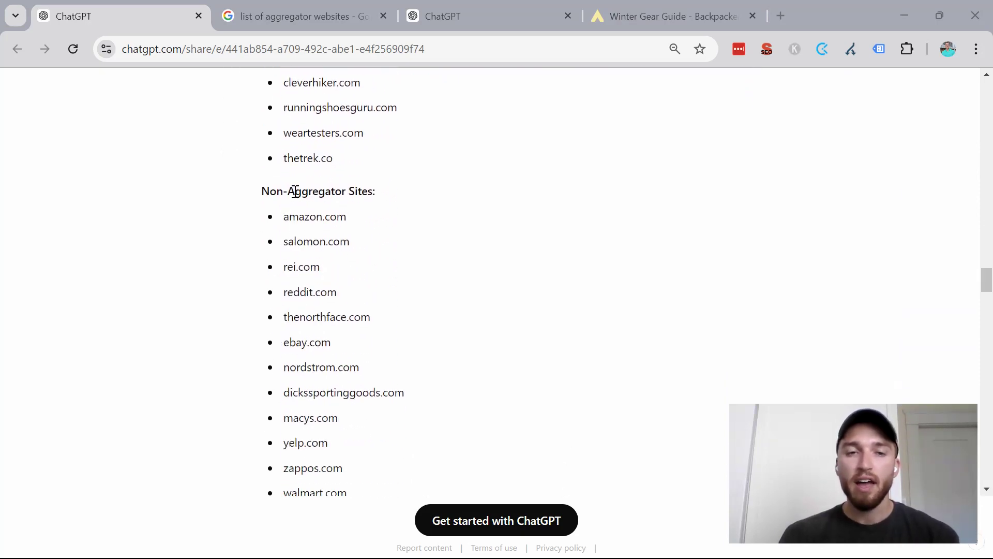
{"action": "scroll", "scroll_direction": "down", "scroll_amount": 3}
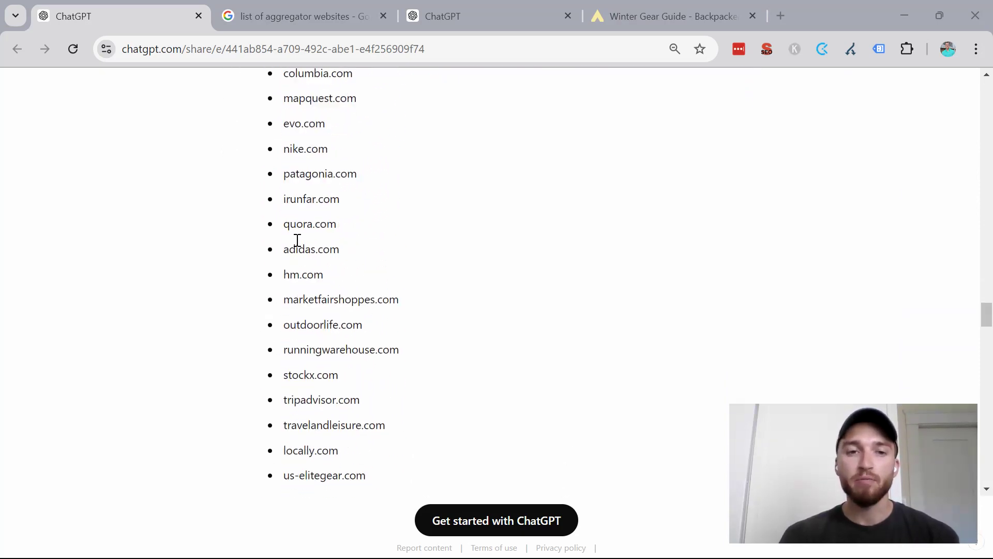
{"action": "scroll", "scroll_direction": "down", "scroll_amount": 3}
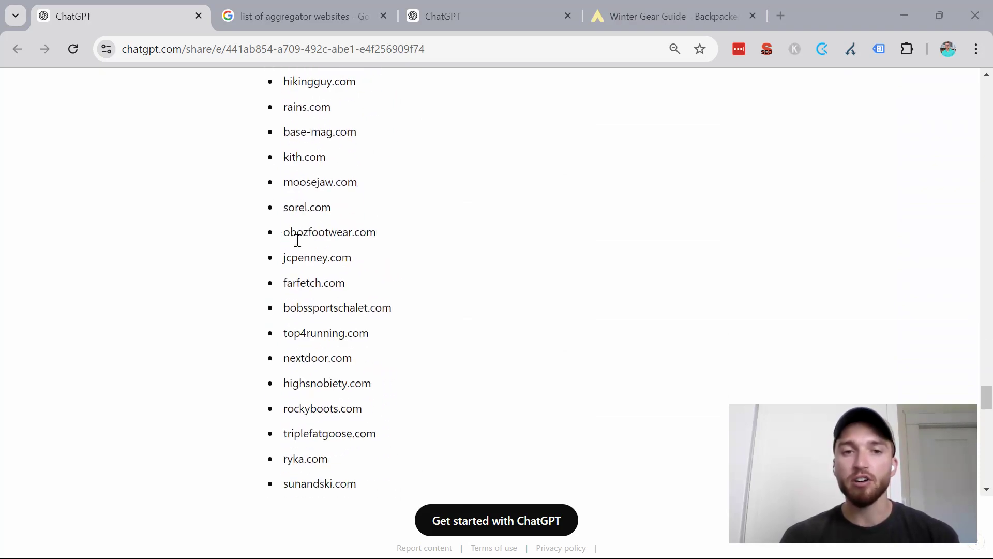
{"action": "scroll", "scroll_direction": "down", "scroll_amount": 3}
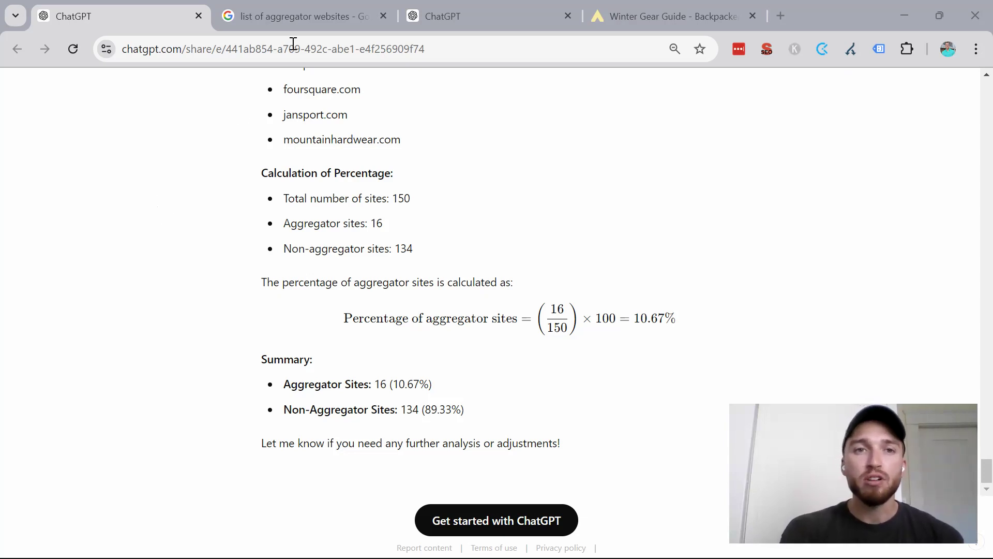
Step: Review the Google results and AI Overview for 'list of aggregator websites'
{"action": "left_click", "coordinate": [304, 15]}
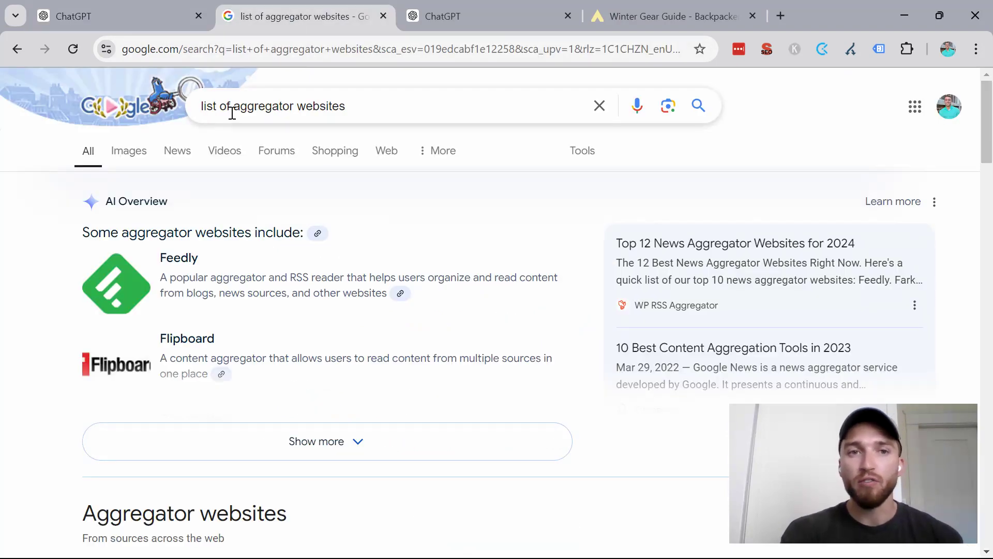
{"action": "scroll", "scroll_direction": "down", "scroll_amount": 3}
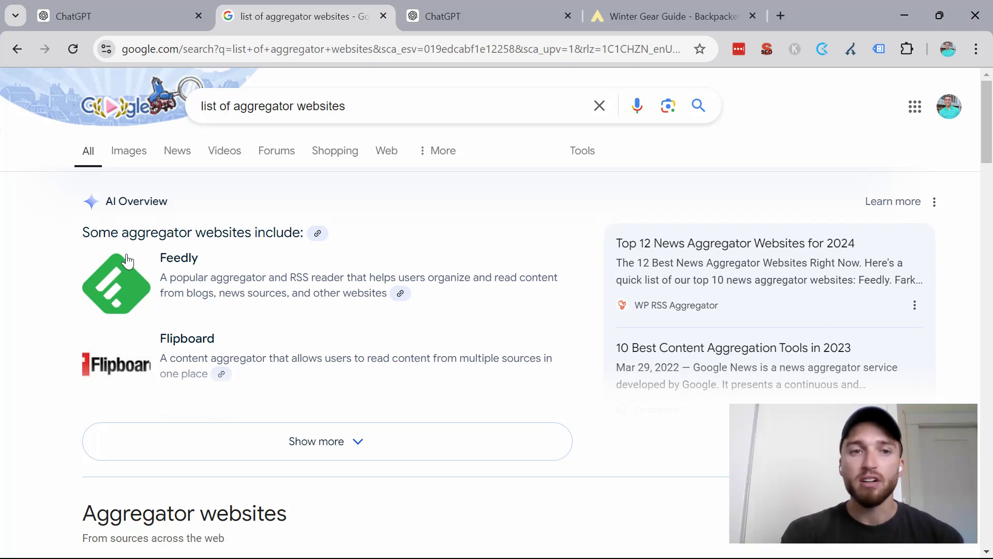
{"action": "scroll", "scroll_direction": "down", "scroll_amount": 3}
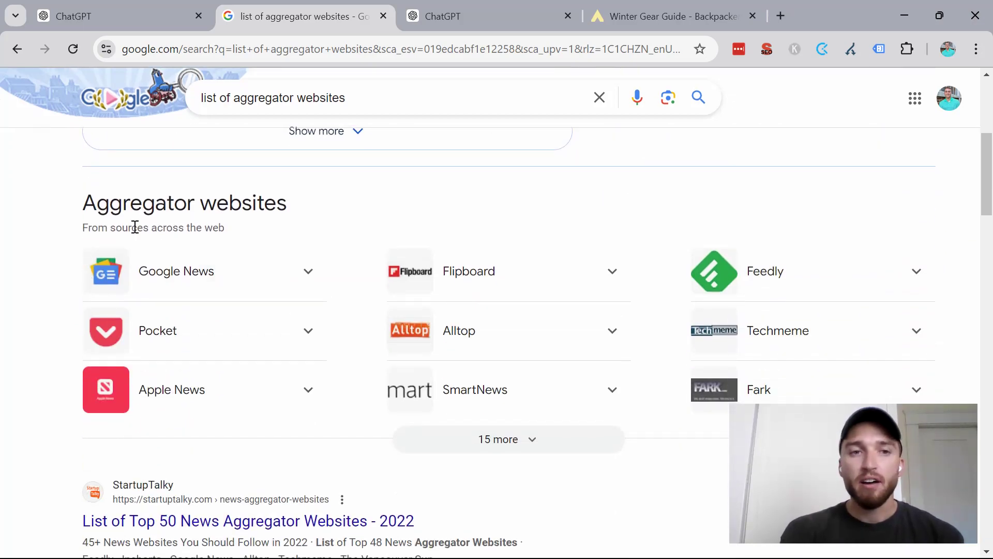
{"action": "scroll", "scroll_direction": "down", "scroll_amount": 3}
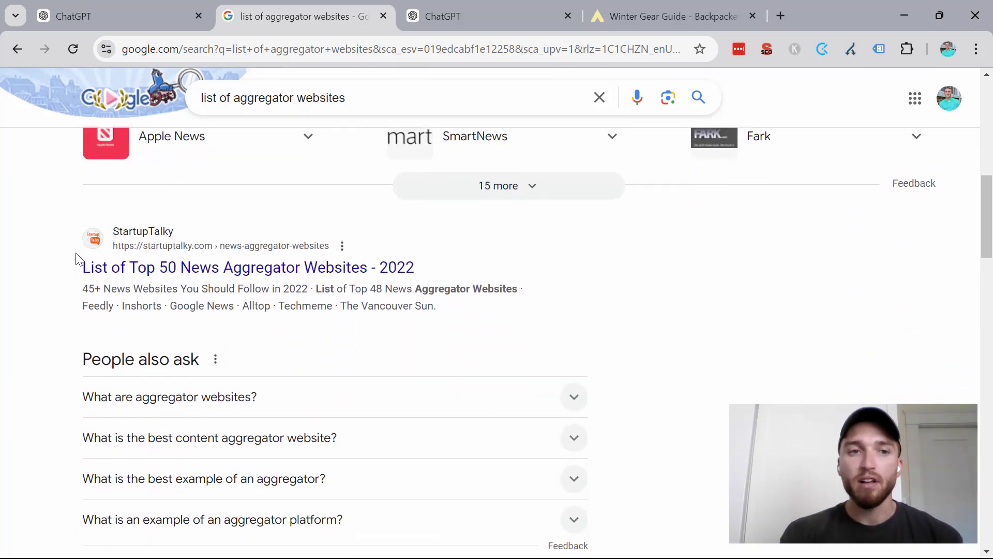
{"action": "scroll", "scroll_direction": "down", "scroll_amount": 3}
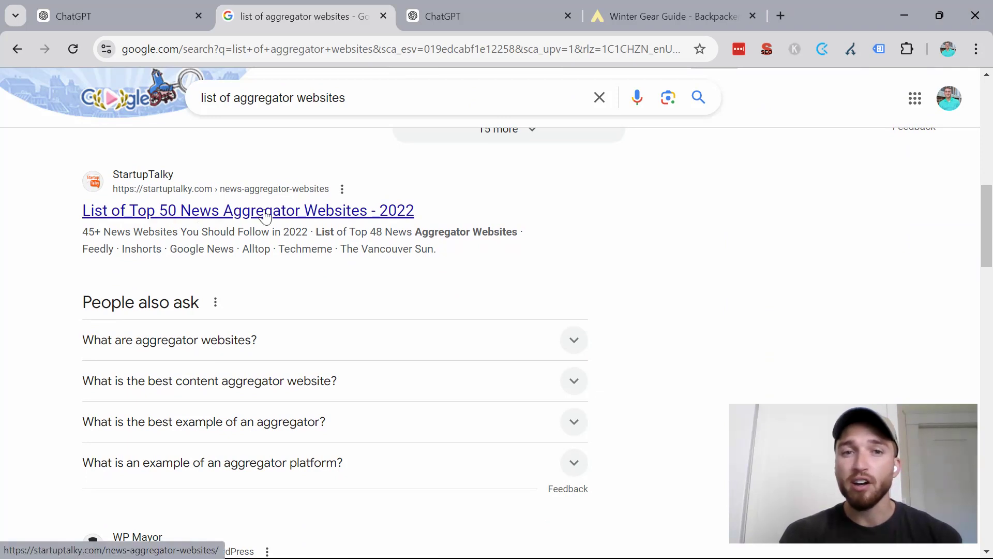
{"action": "mouse_move", "coordinate": [324, 222]}
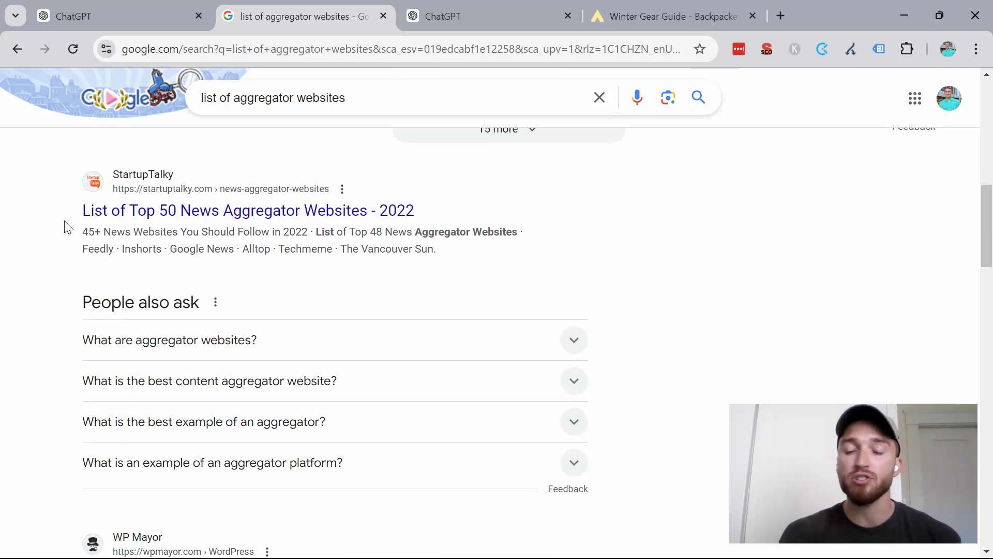
{"action": "scroll", "scroll_direction": "down", "scroll_amount": 3}
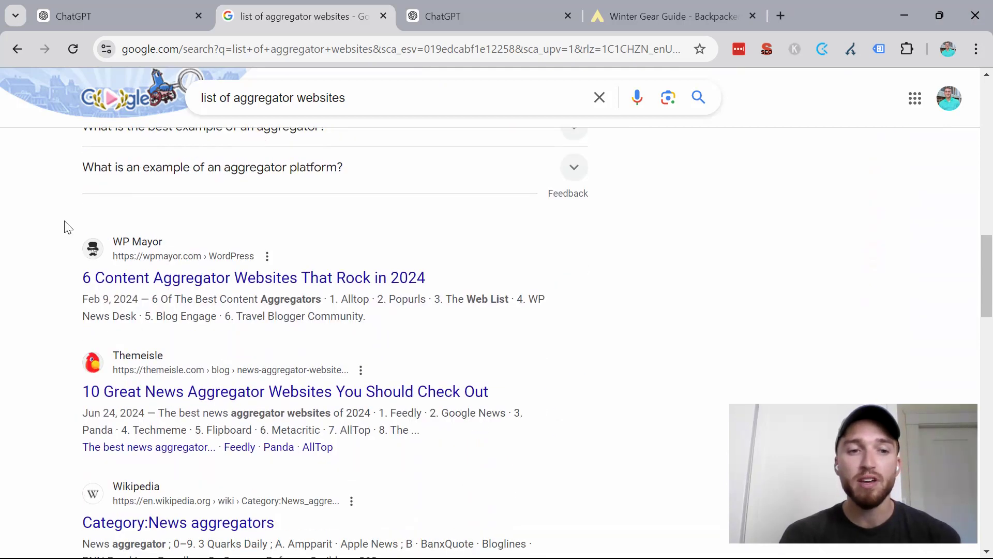
{"action": "scroll", "scroll_direction": "down", "scroll_amount": 3}
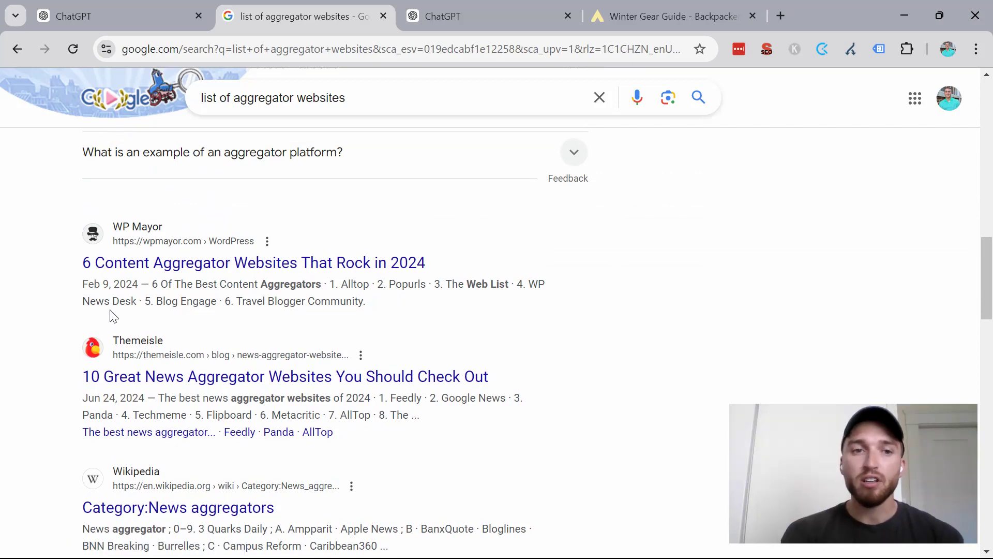
{"action": "scroll", "scroll_direction": "up", "scroll_amount": 3}
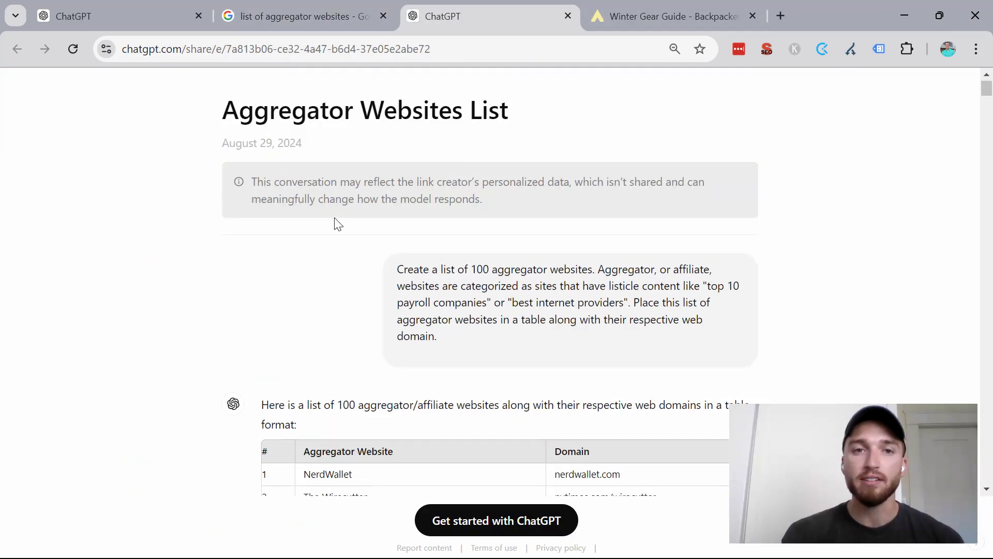
Step: Scroll past row 100 of the aggregator table to the follow-up accuracy-check prompt and reply
{"action": "scroll", "scroll_direction": "down", "scroll_amount": 3}
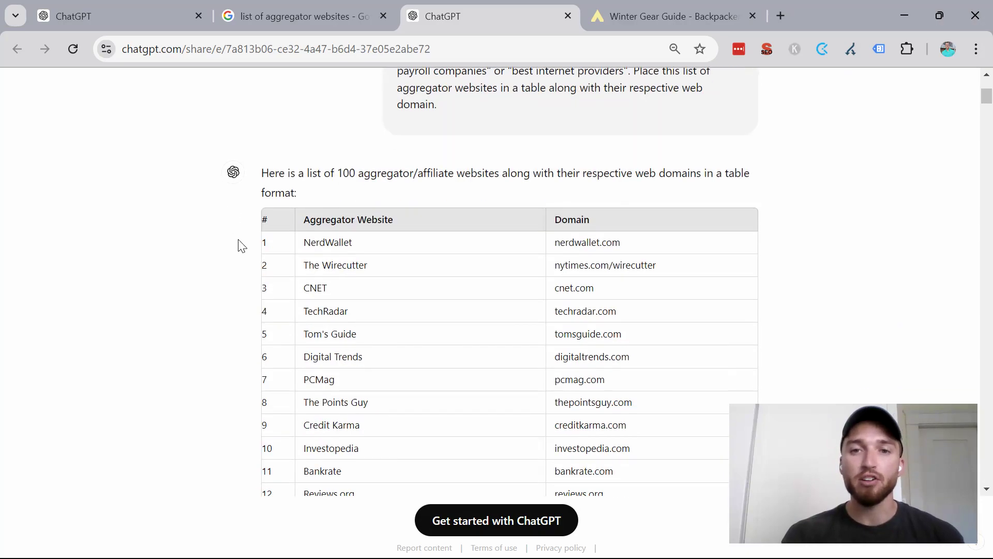
{"action": "scroll", "scroll_direction": "down", "scroll_amount": 3}
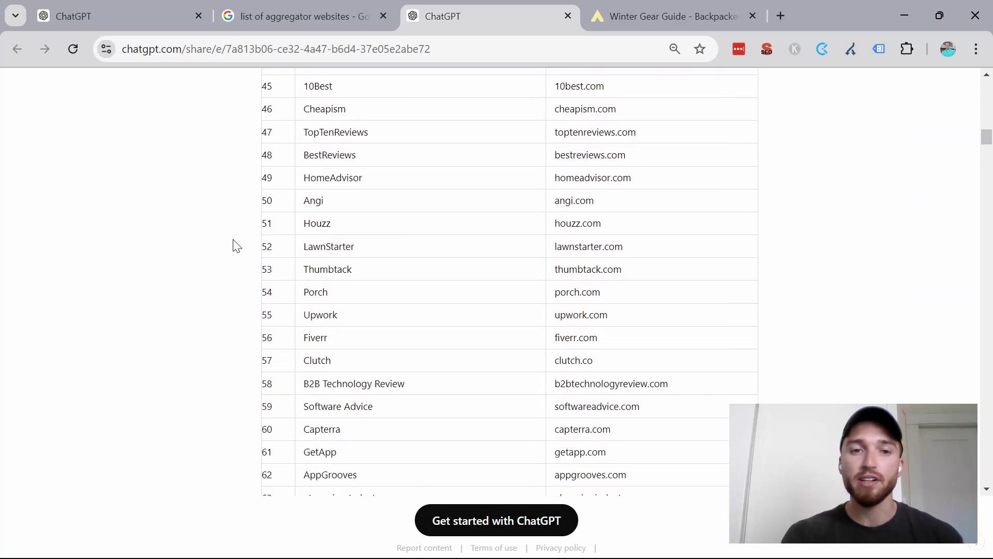
{"action": "scroll", "scroll_direction": "down", "scroll_amount": 3}
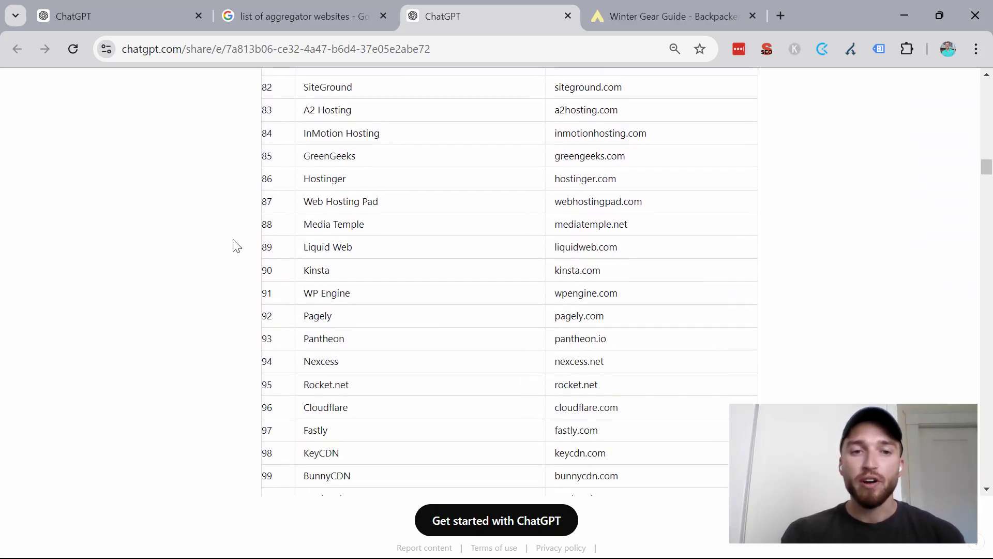
{"action": "scroll", "scroll_direction": "down", "scroll_amount": 3}
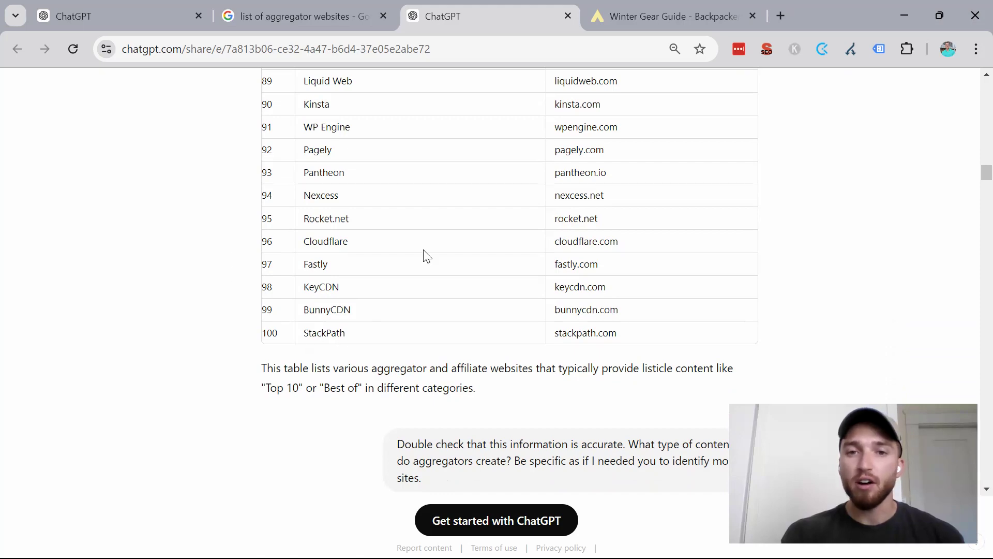
{"action": "scroll", "scroll_direction": "down", "scroll_amount": 3}
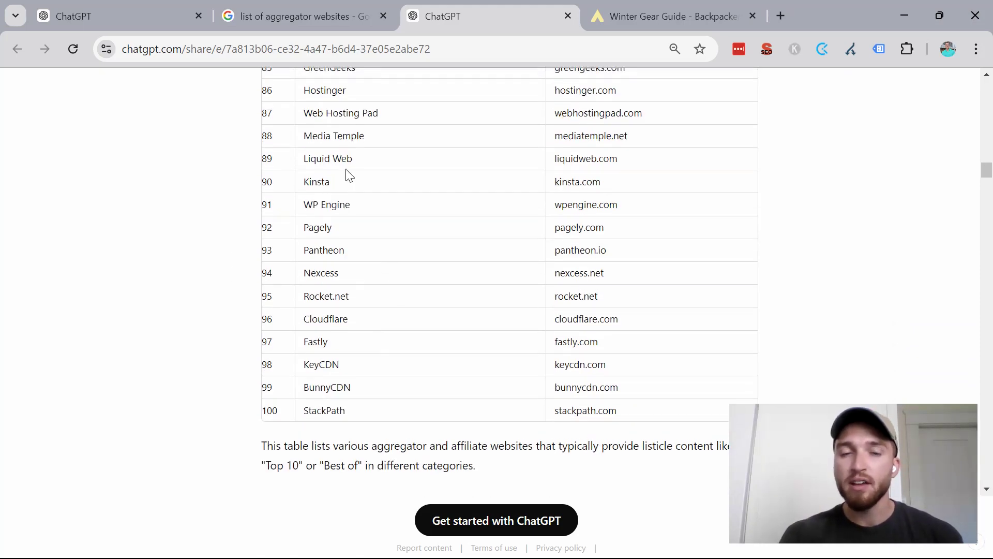
{"action": "scroll", "scroll_direction": "up", "scroll_amount": 3}
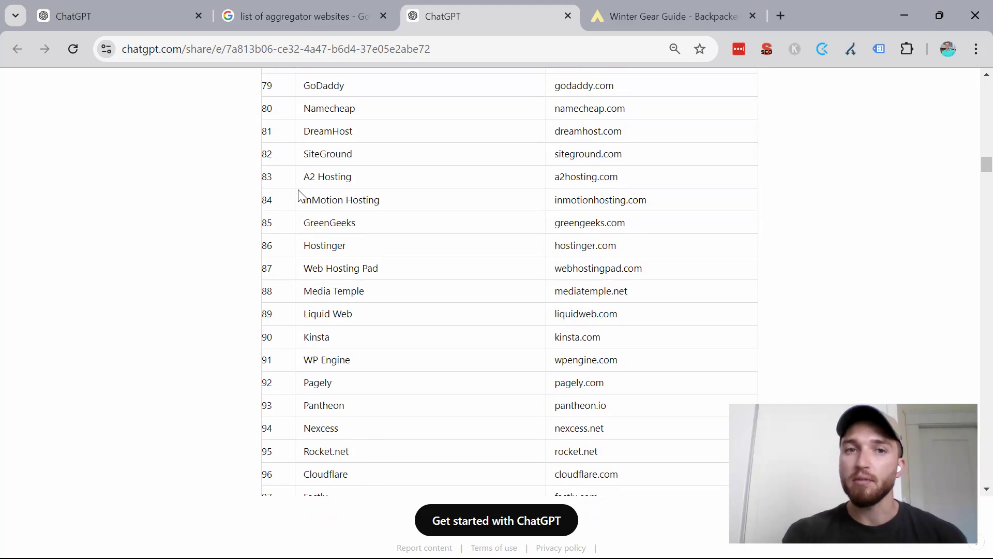
{"action": "scroll", "scroll_direction": "down", "scroll_amount": 3}
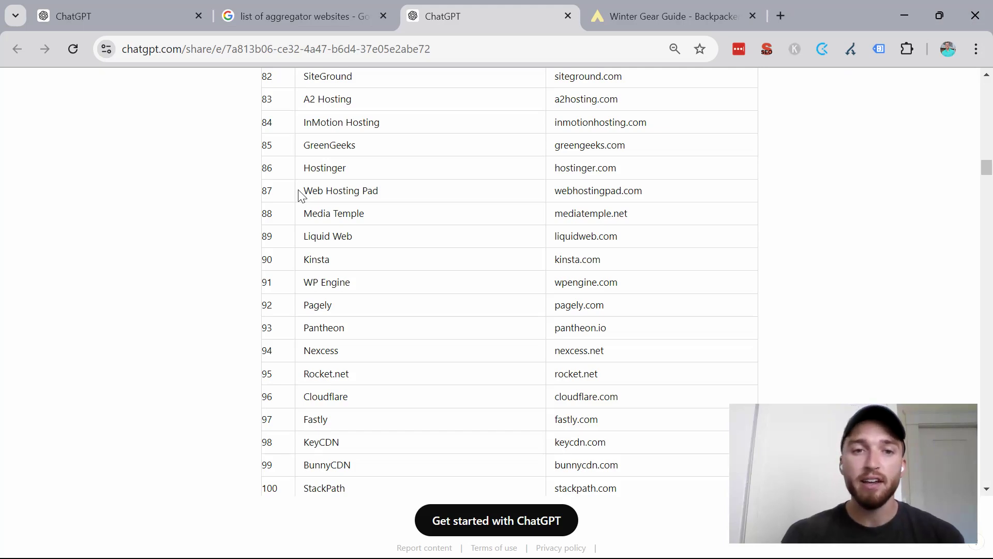
{"action": "scroll", "scroll_direction": "down", "scroll_amount": 3}
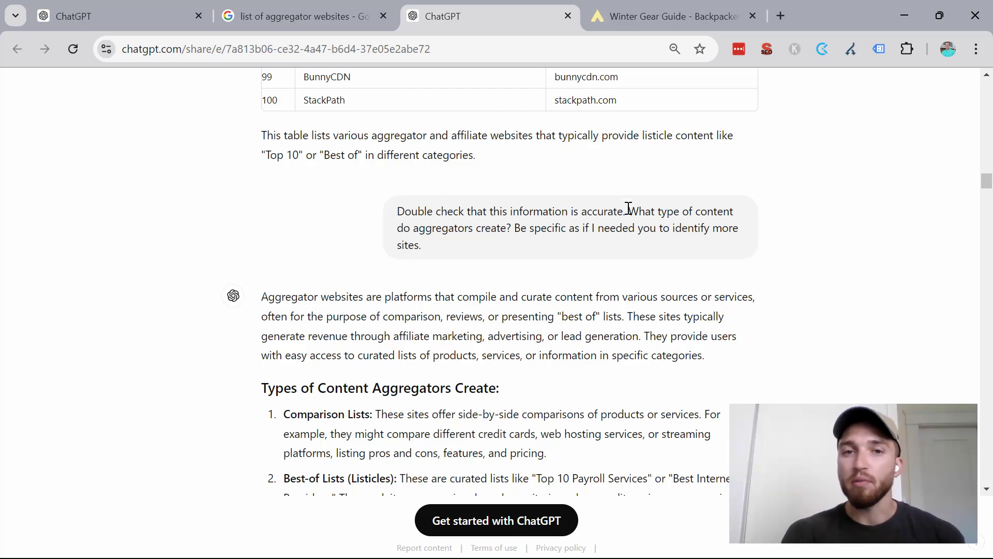
{"action": "mouse_move", "coordinate": [547, 250]}
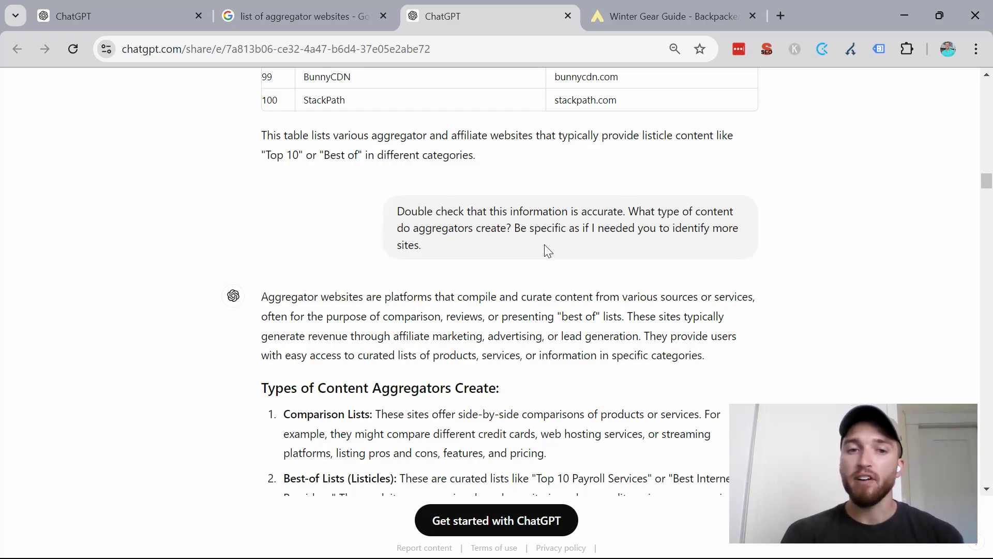
Step: Scroll through the corrected aggregator list and ten extra examples to the 150-competitor prompt
{"action": "scroll", "scroll_direction": "down", "scroll_amount": 3}
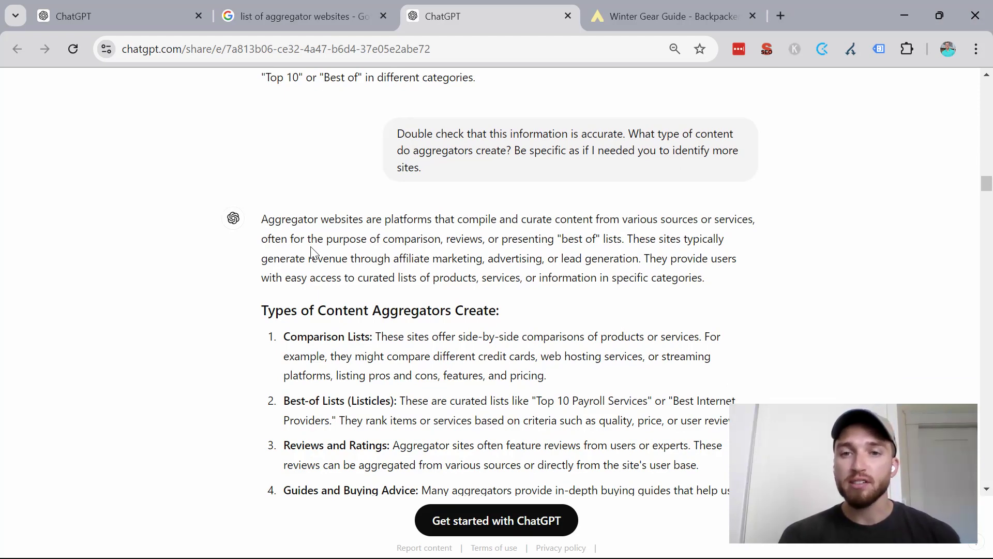
{"action": "scroll", "scroll_direction": "down", "scroll_amount": 3}
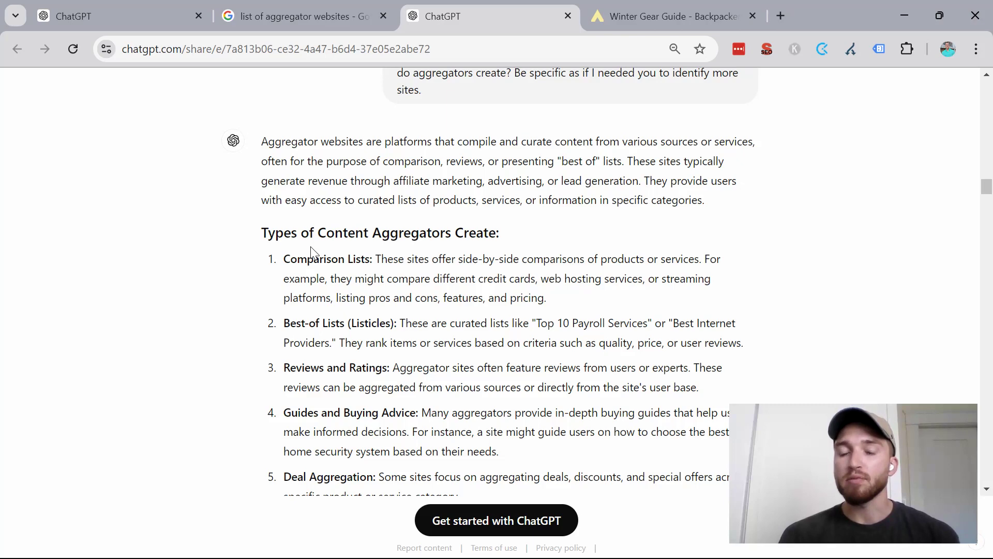
{"action": "scroll", "scroll_direction": "down", "scroll_amount": 3}
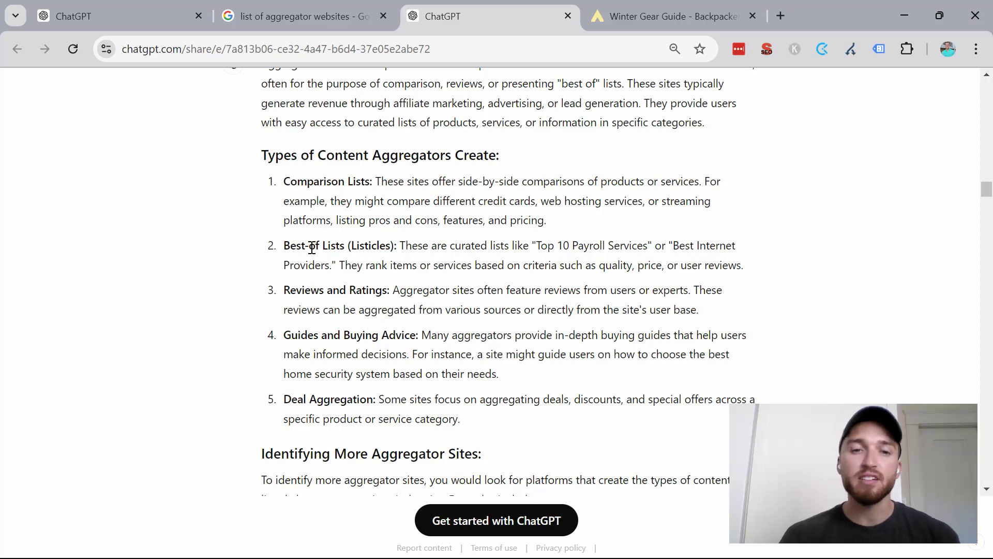
{"action": "scroll", "scroll_direction": "down", "scroll_amount": 3}
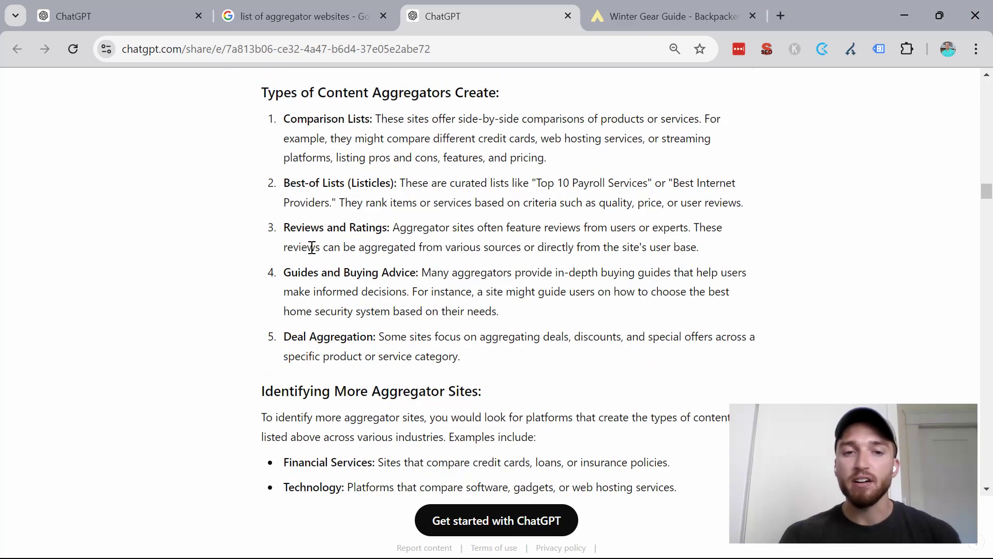
{"action": "scroll", "scroll_direction": "down", "scroll_amount": 3}
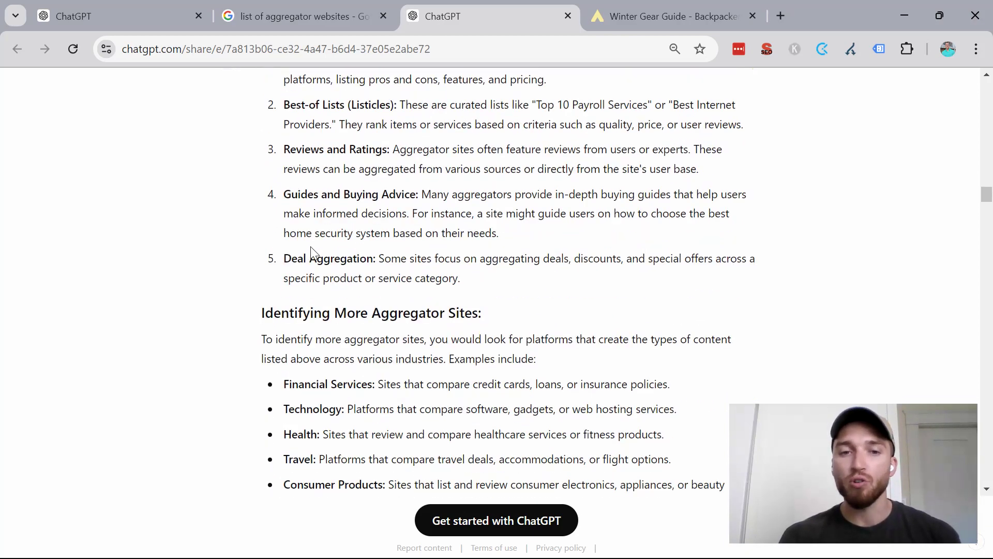
{"action": "scroll", "scroll_direction": "down", "scroll_amount": 3}
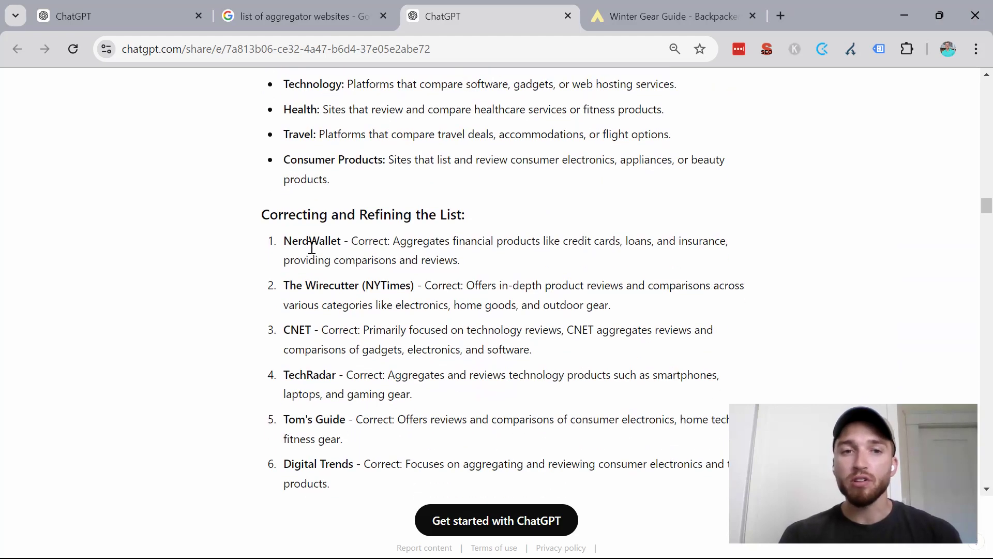
{"action": "scroll", "scroll_direction": "down", "scroll_amount": 3}
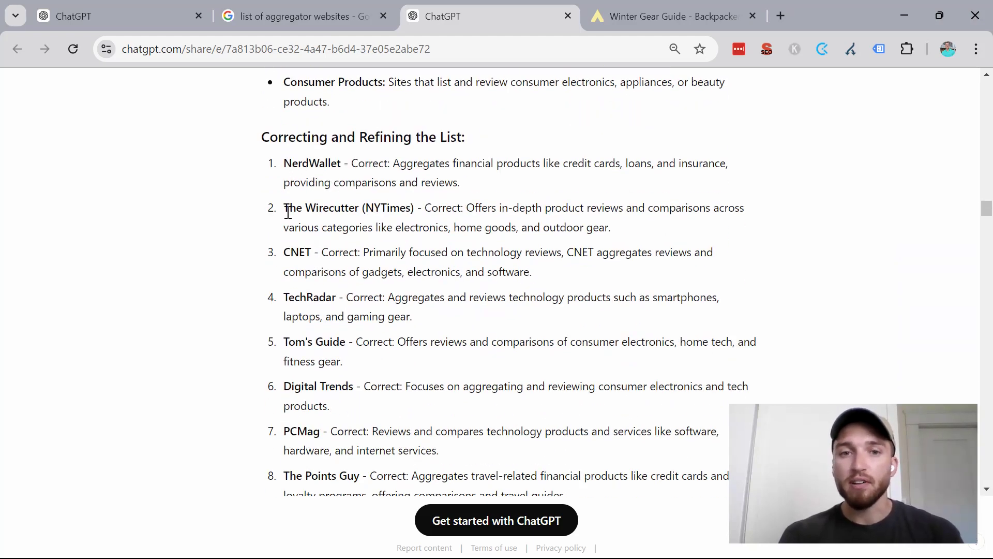
{"action": "scroll", "scroll_direction": "down", "scroll_amount": 3}
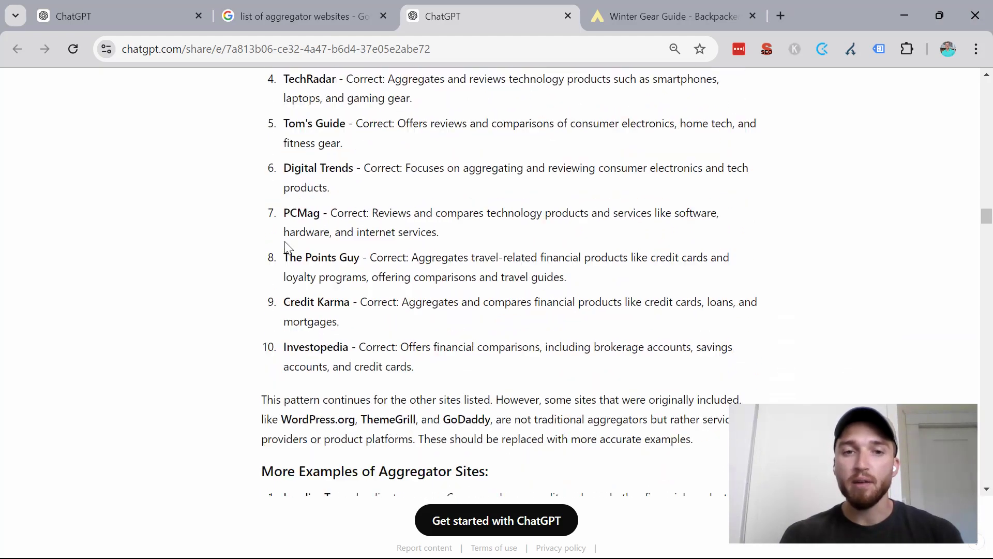
{"action": "scroll", "scroll_direction": "down", "scroll_amount": 3}
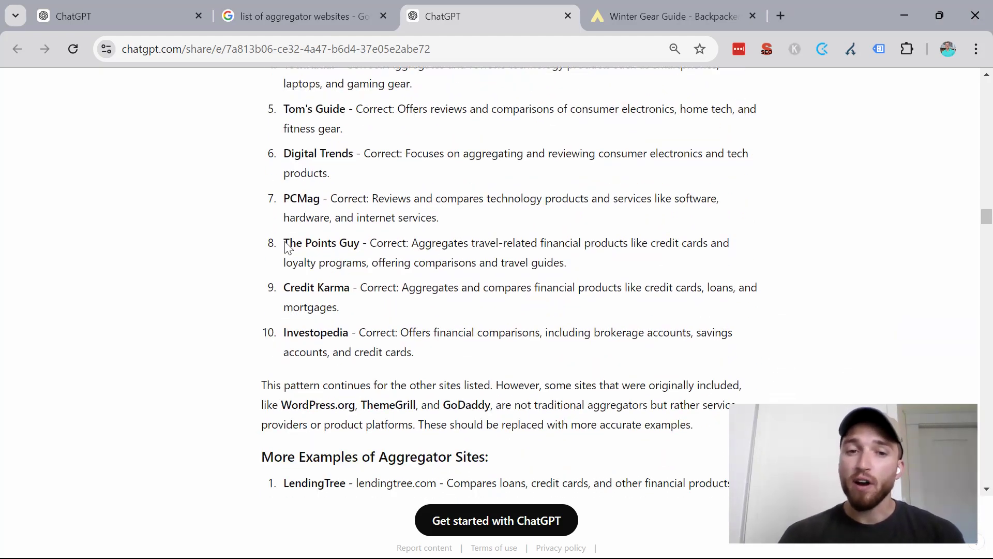
{"action": "scroll", "scroll_direction": "down", "scroll_amount": 3}
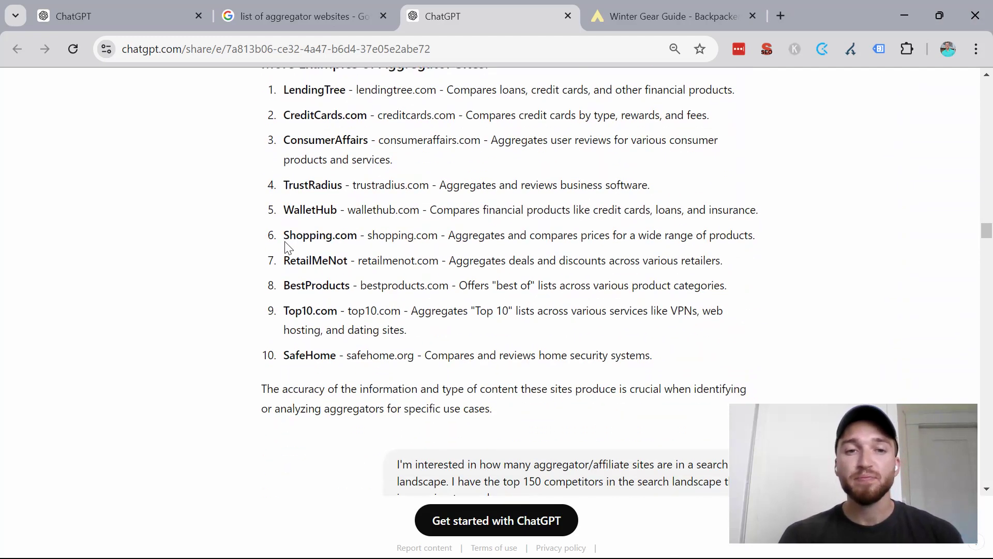
{"action": "scroll", "scroll_direction": "down", "scroll_amount": 3}
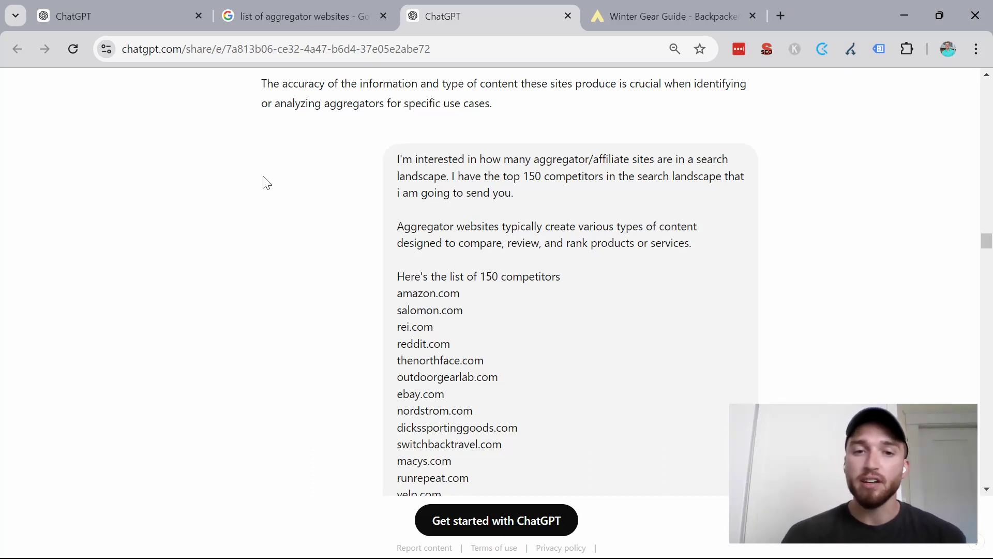
{"action": "mouse_move", "coordinate": [299, 238]}
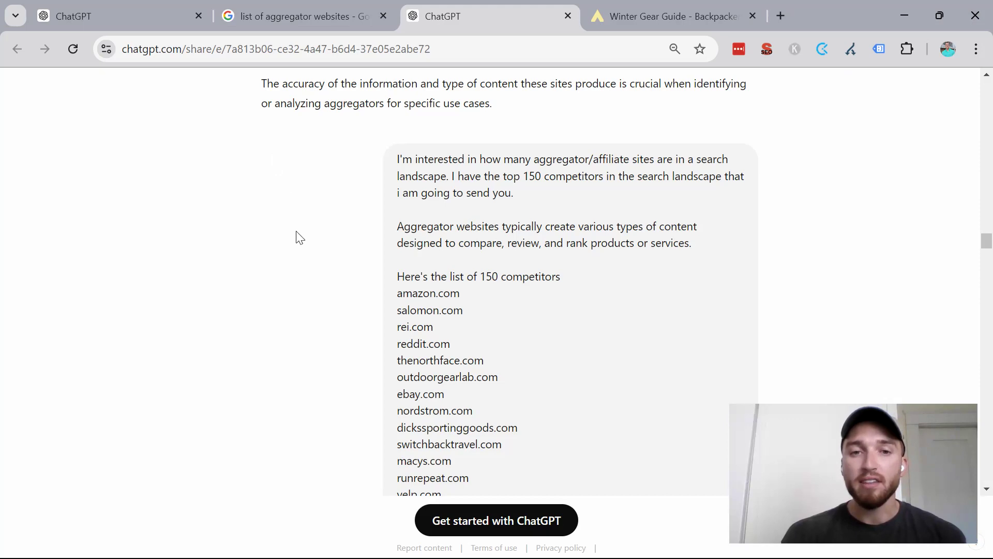
Step: Scroll the Aggregators and Non-Aggregators lists to the 32 (21.33%) vs 118 (78.67%) summary
{"action": "scroll", "scroll_direction": "down", "scroll_amount": 3}
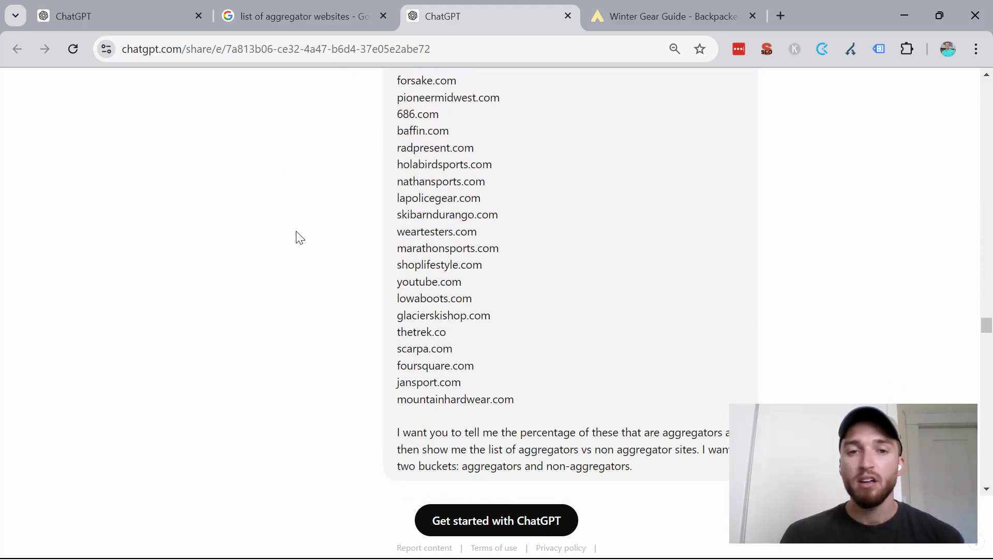
{"action": "scroll", "scroll_direction": "down", "scroll_amount": 3}
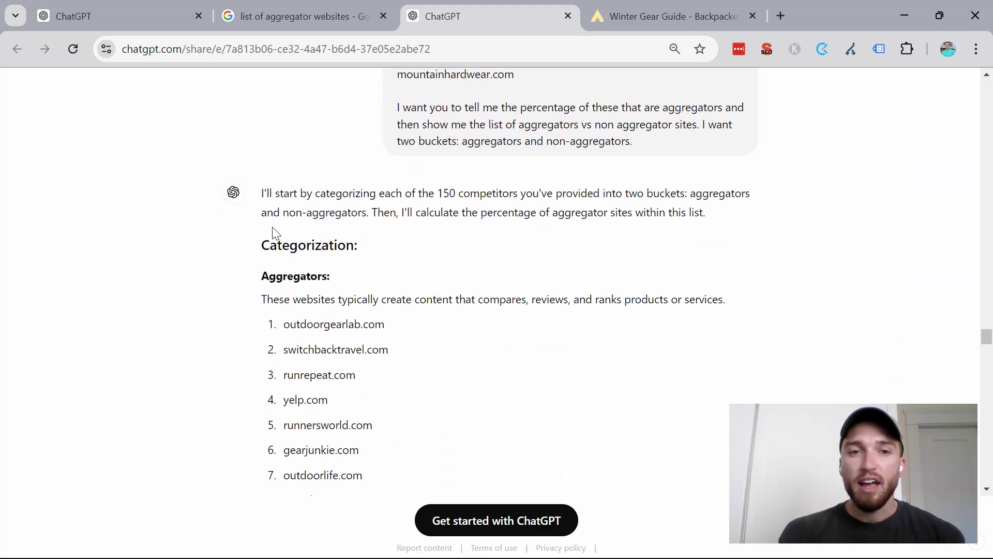
{"action": "mouse_move", "coordinate": [275, 207]}
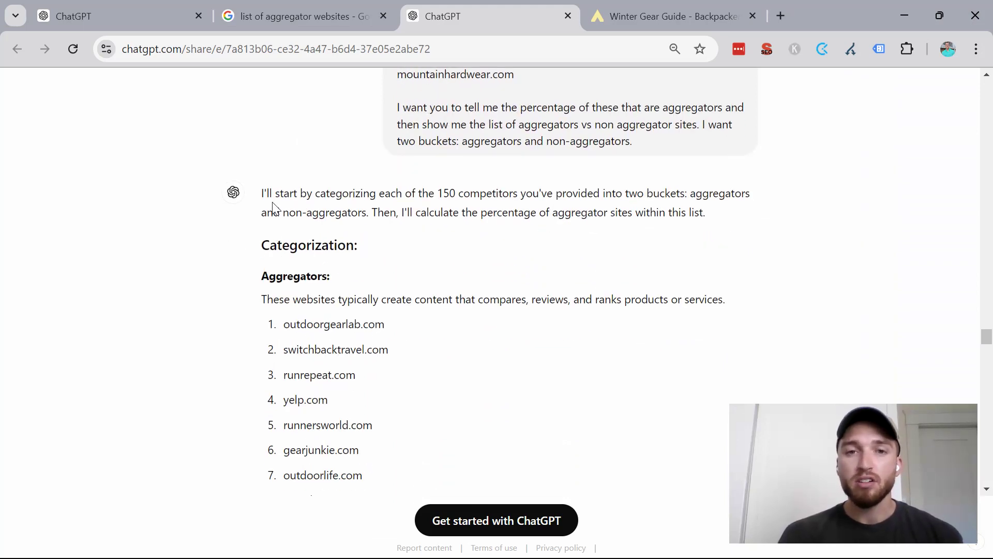
{"action": "scroll", "scroll_direction": "down", "scroll_amount": 3}
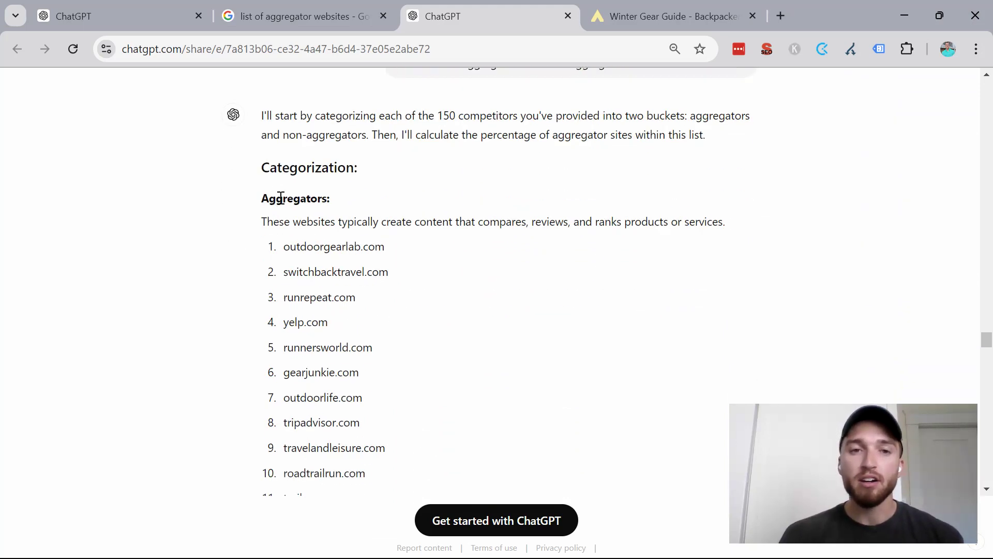
{"action": "scroll", "scroll_direction": "down", "scroll_amount": 3}
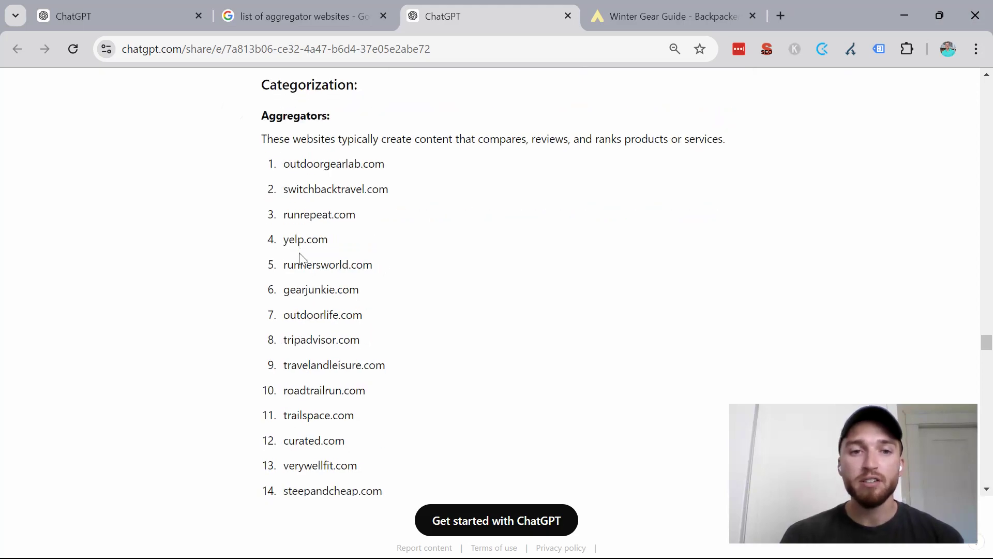
{"action": "scroll", "scroll_direction": "down", "scroll_amount": 3}
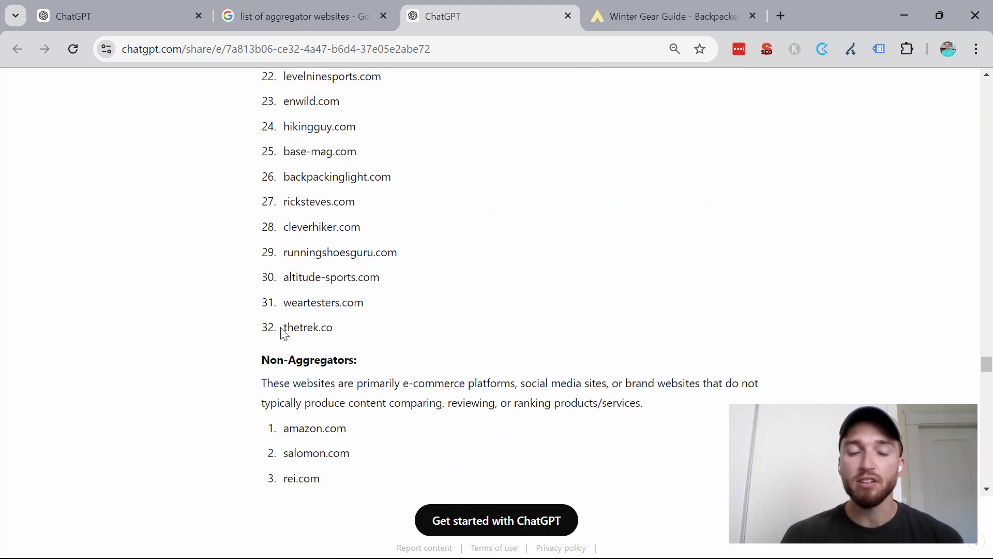
{"action": "scroll", "scroll_direction": "up", "scroll_amount": 3}
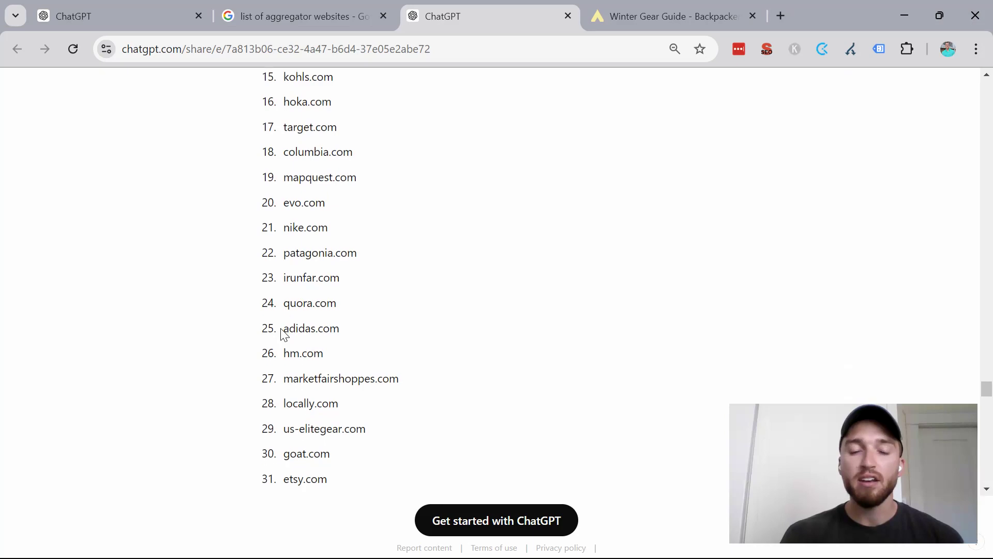
{"action": "scroll", "scroll_direction": "down", "scroll_amount": 3}
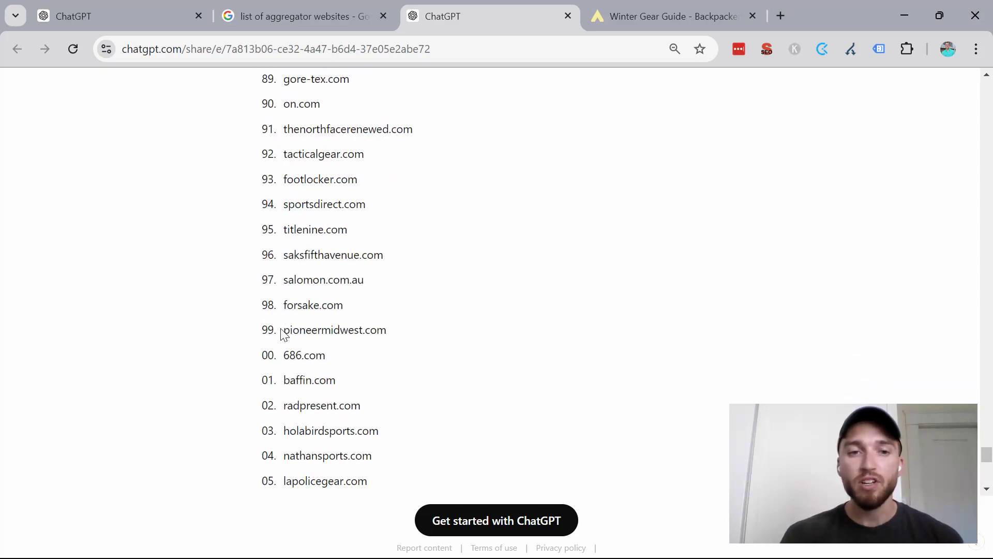
{"action": "scroll", "scroll_direction": "down", "scroll_amount": 3}
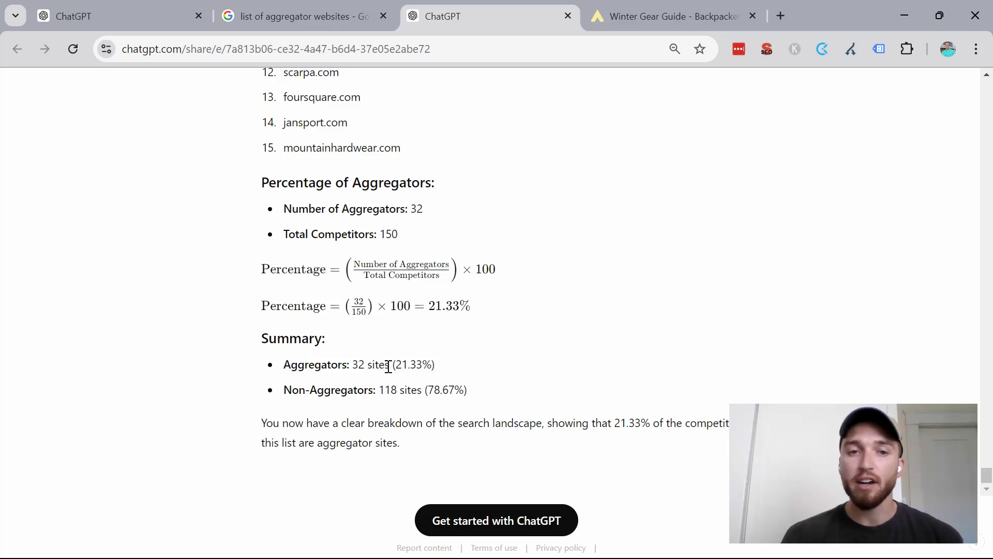
{"action": "left_click", "coordinate": [95, 16]}
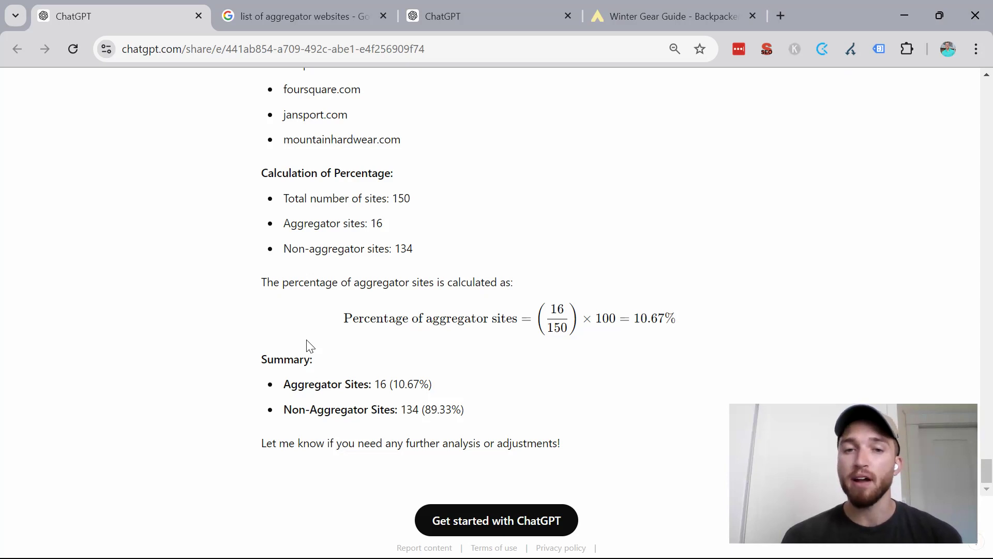
{"action": "left_click", "coordinate": [487, 15]}
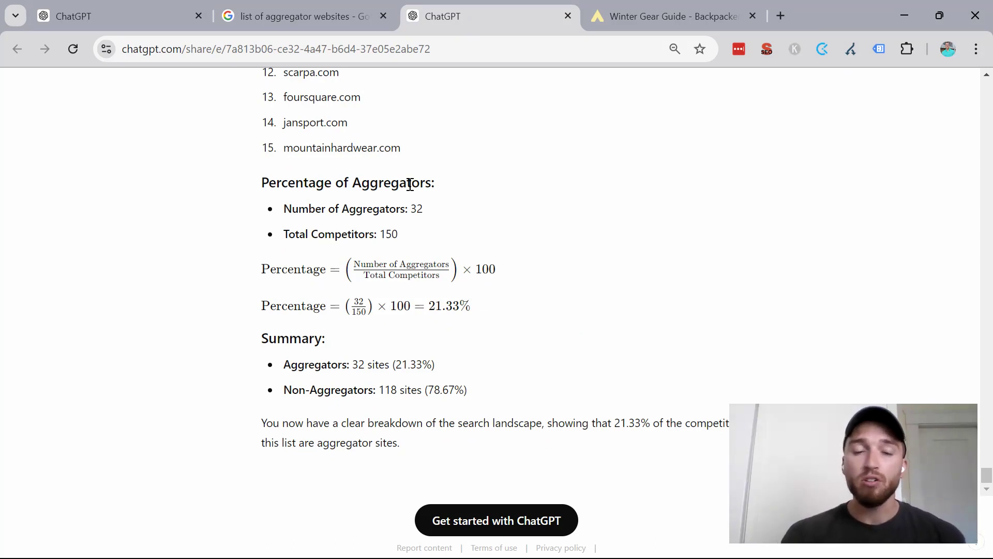
Step: Scroll back up the site lists to the Aggregators heading starting with outdoorgearlab.com
{"action": "scroll", "scroll_direction": "up", "scroll_amount": 3}
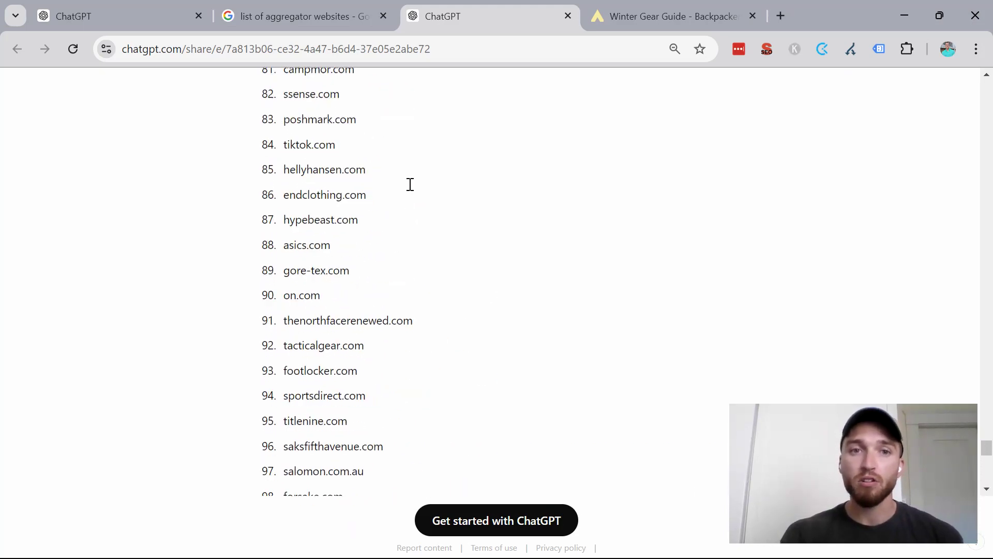
{"action": "scroll", "scroll_direction": "up", "scroll_amount": 3}
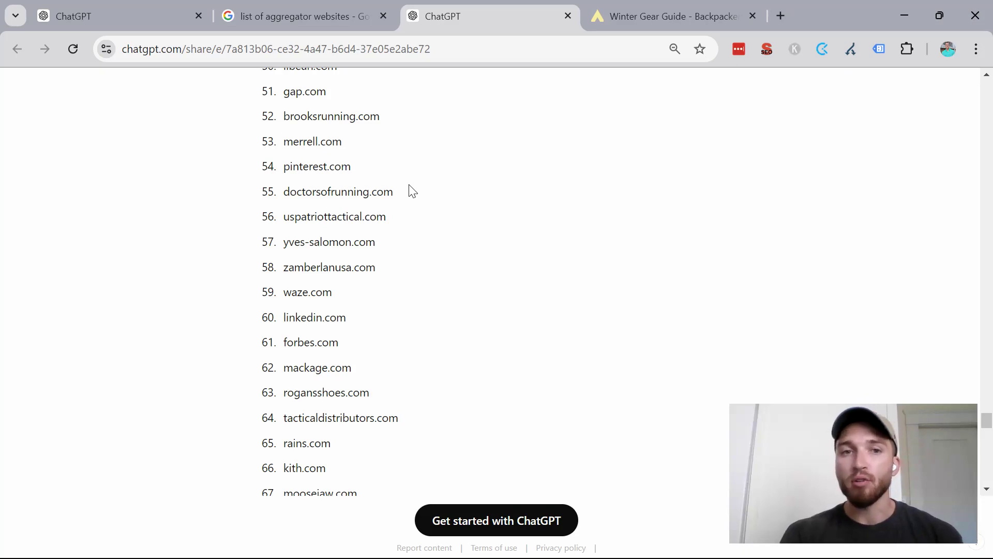
{"action": "scroll", "scroll_direction": "up", "scroll_amount": 3}
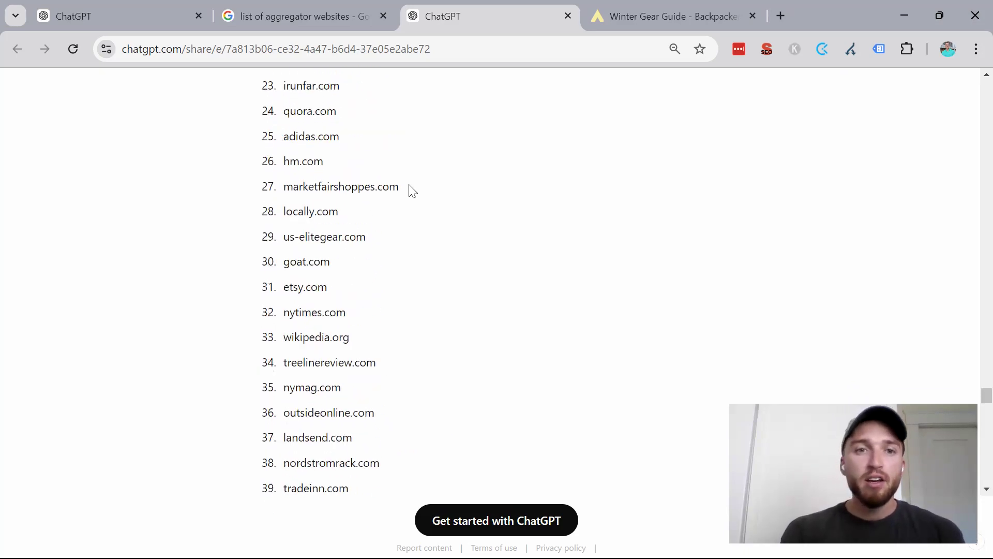
{"action": "scroll", "scroll_direction": "down", "scroll_amount": 3}
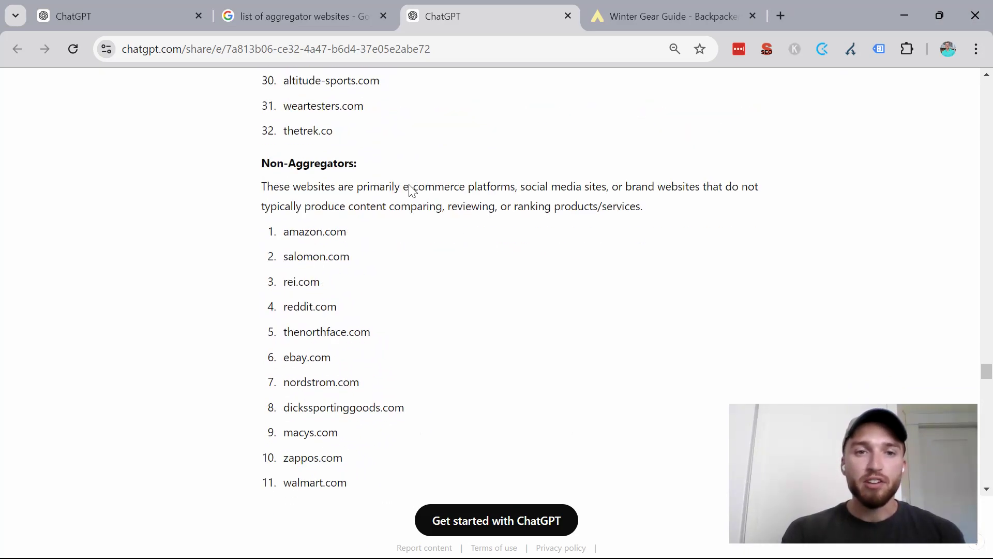
{"action": "mouse_move", "coordinate": [329, 253]}
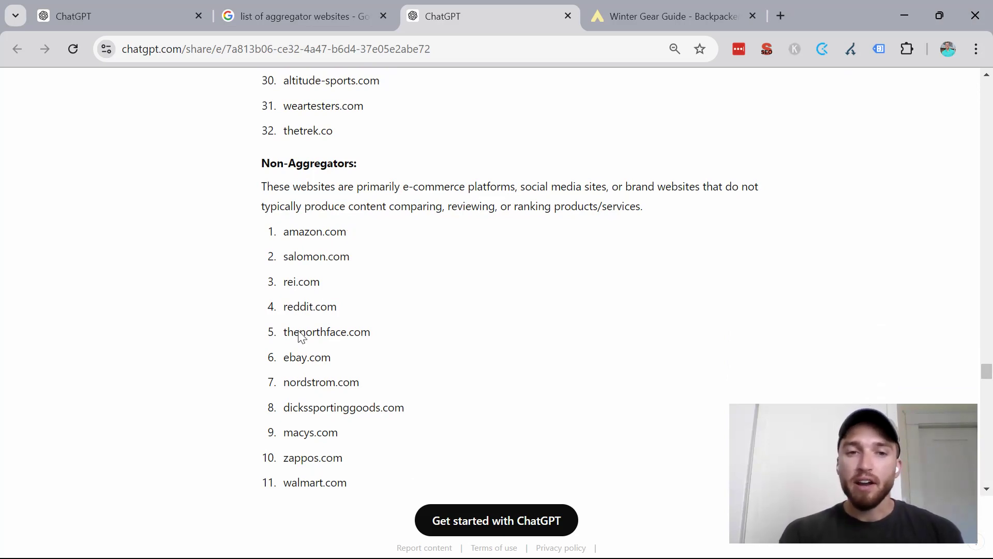
{"action": "scroll", "scroll_direction": "up", "scroll_amount": 3}
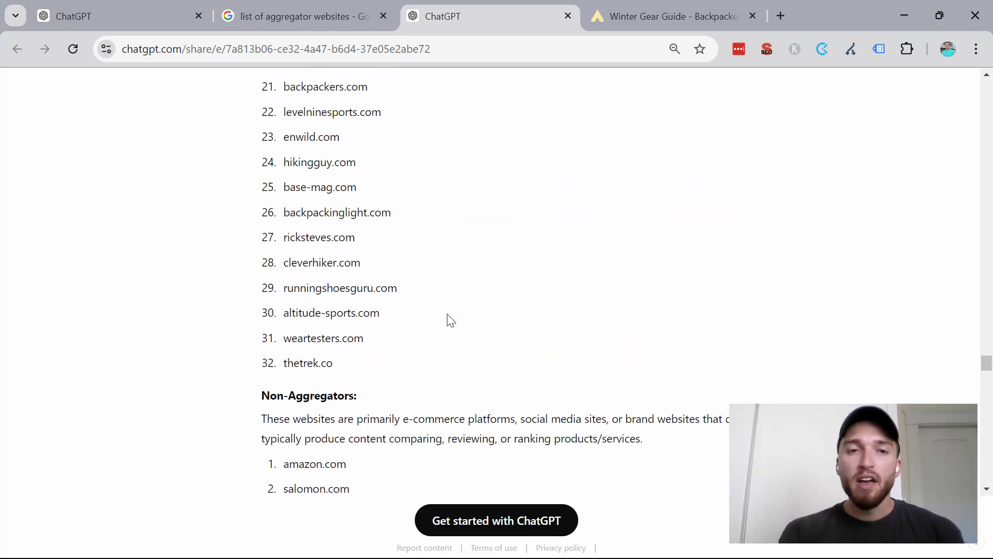
{"action": "scroll", "scroll_direction": "up", "scroll_amount": 3}
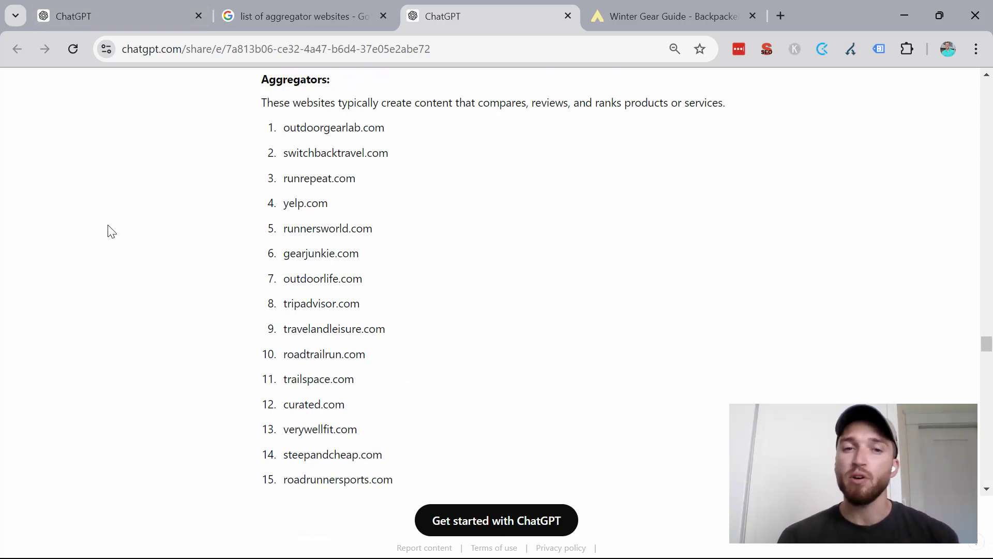
{"action": "scroll", "scroll_direction": "down", "scroll_amount": 3}
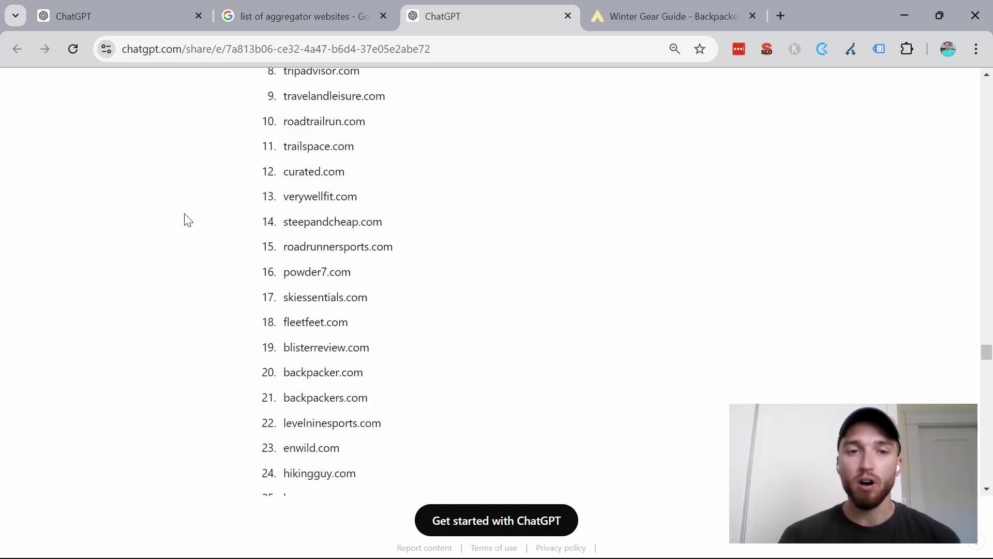
{"action": "scroll", "scroll_direction": "down", "scroll_amount": 3}
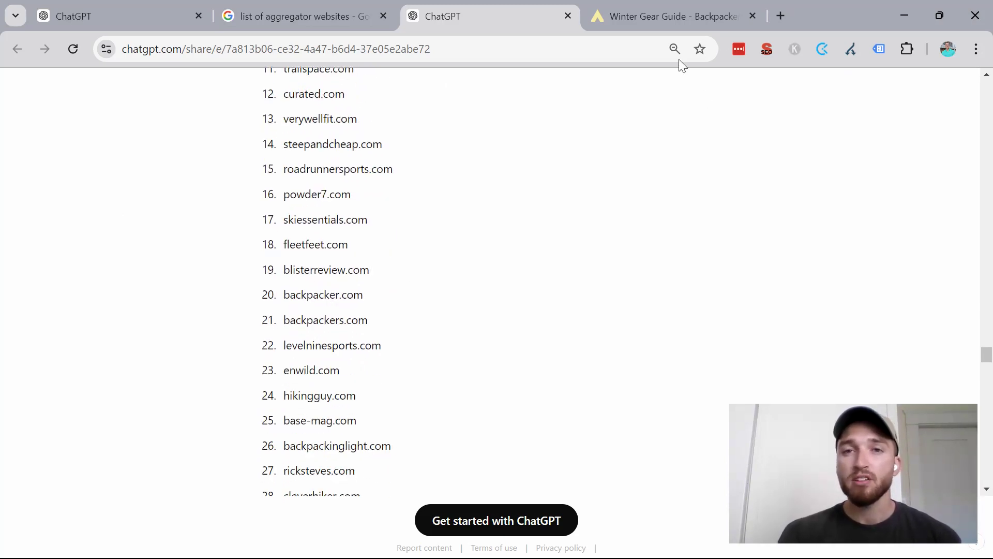
{"action": "scroll", "scroll_direction": "up", "scroll_amount": 3}
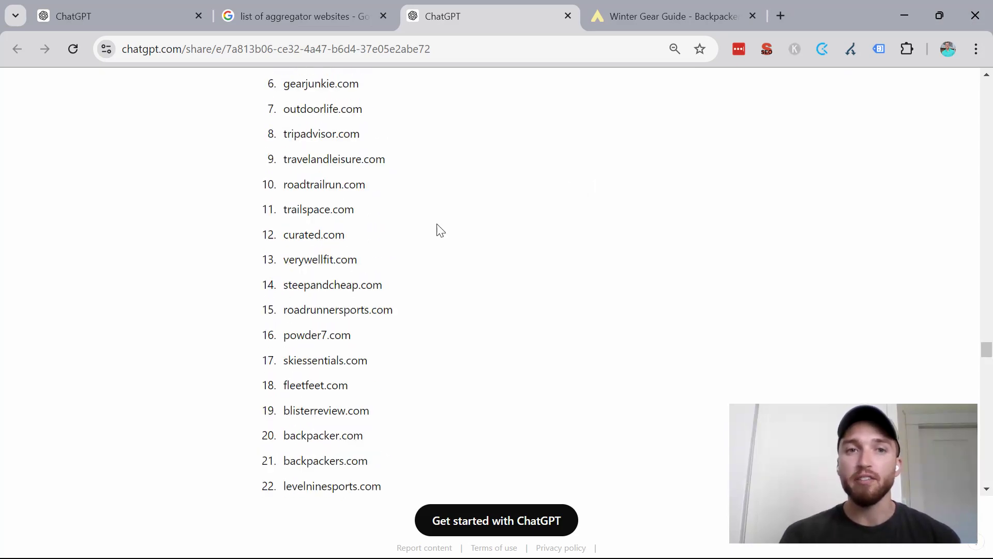
{"action": "scroll", "scroll_direction": "up", "scroll_amount": 3}
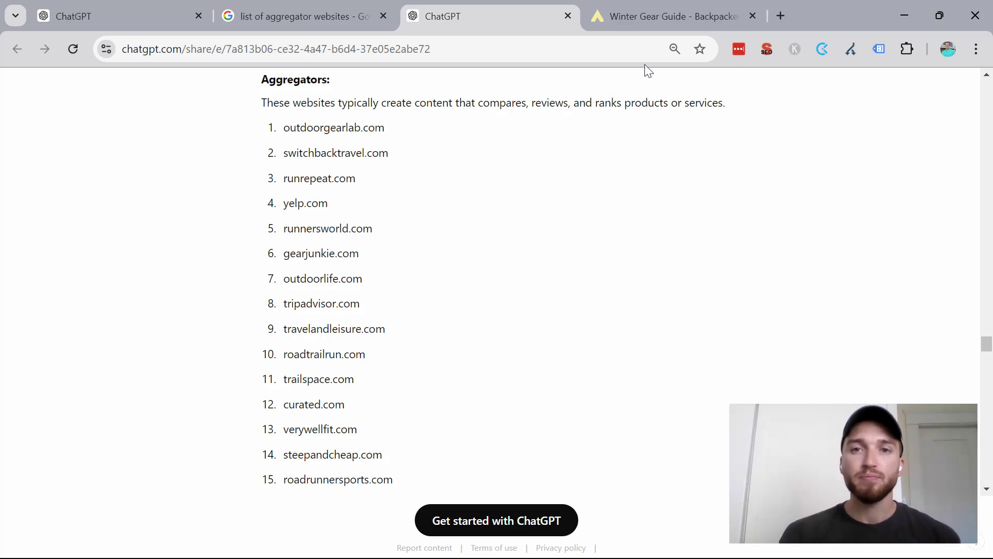
Step: Check backpacker.com's Winter Gear Guide page, then return to the 16-aggregator (10.67%) ChatGPT chat
{"action": "left_click", "coordinate": [671, 15]}
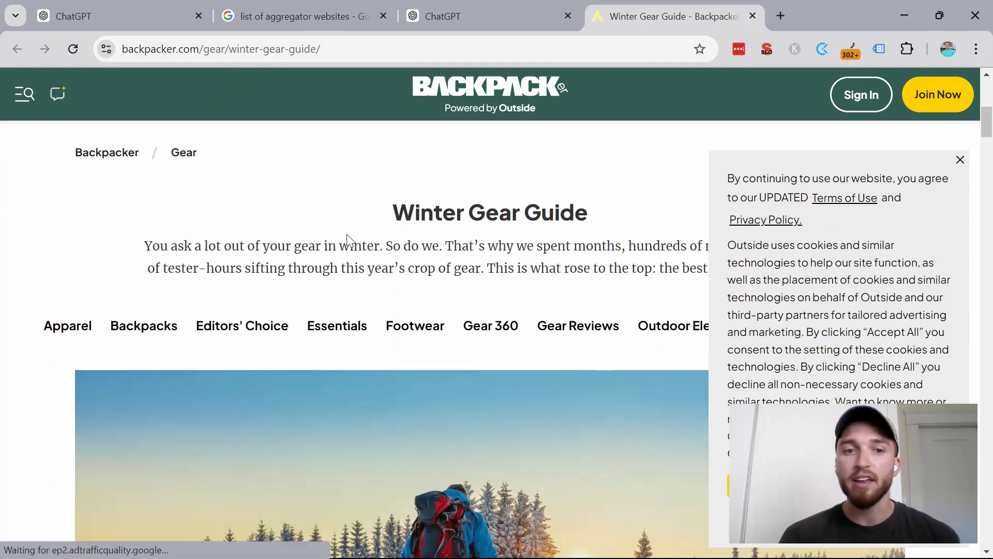
{"action": "scroll", "scroll_direction": "down", "scroll_amount": 3}
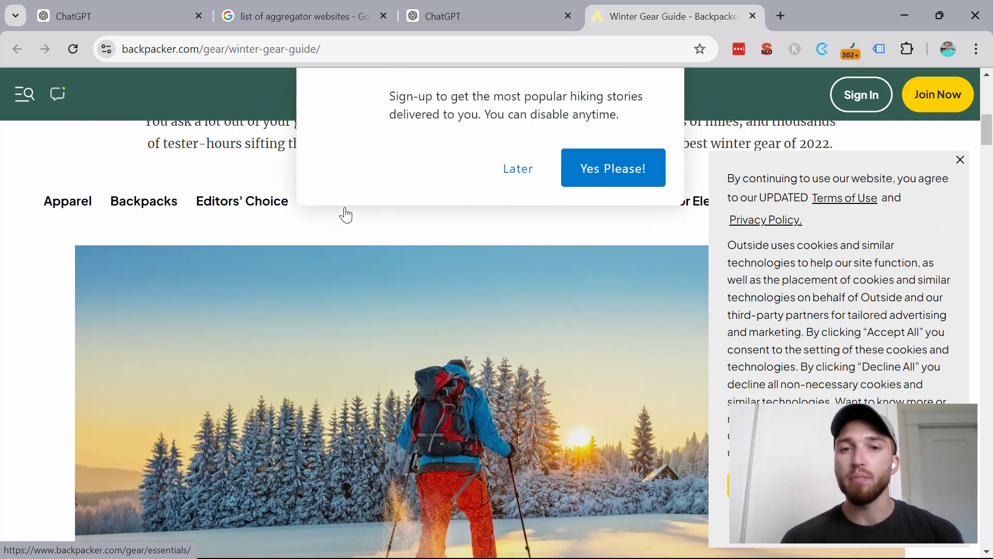
{"action": "left_click", "coordinate": [488, 16]}
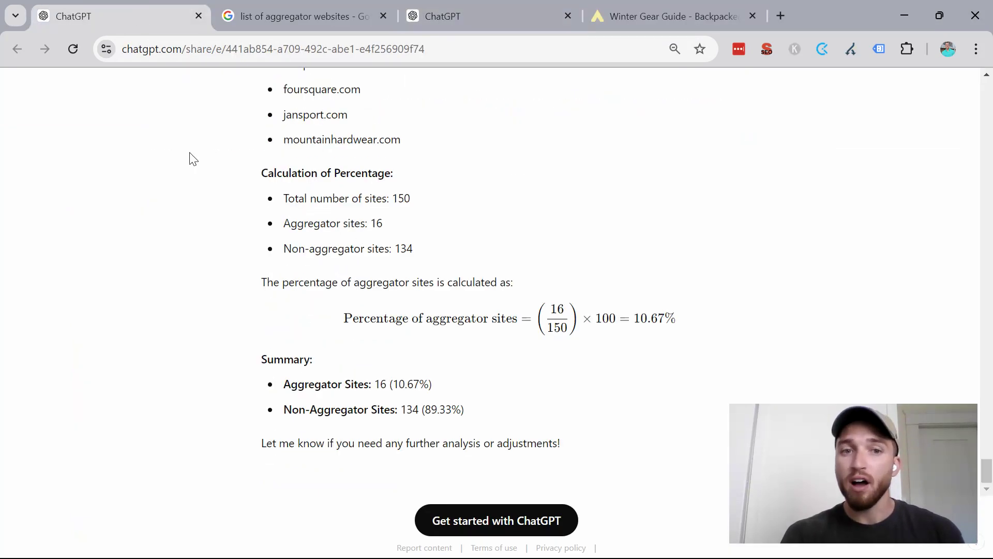
Step: Glance at the 16-aggregator chat's non-aggregator list, then return to the 32-aggregator chat
{"action": "scroll", "scroll_direction": "up", "scroll_amount": 3}
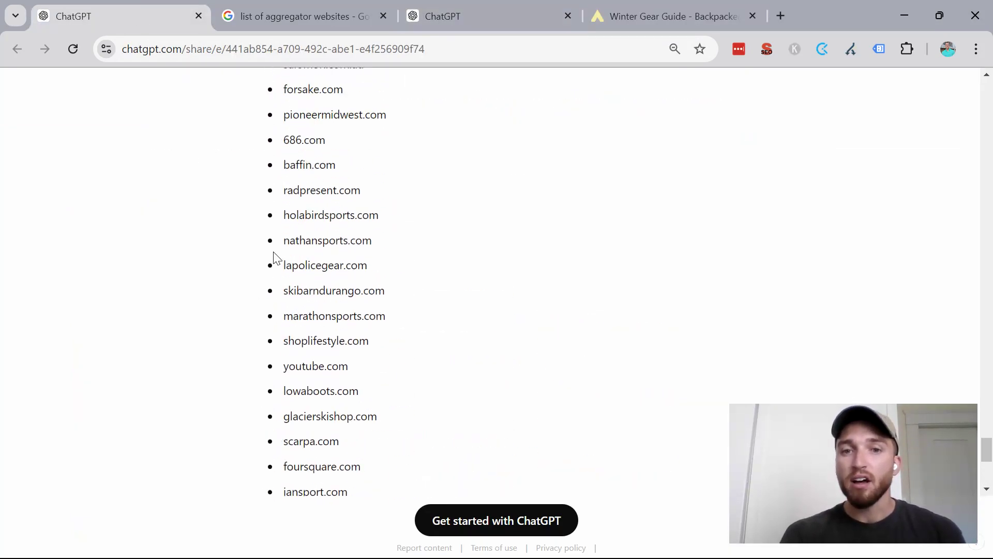
{"action": "left_click", "coordinate": [487, 16]}
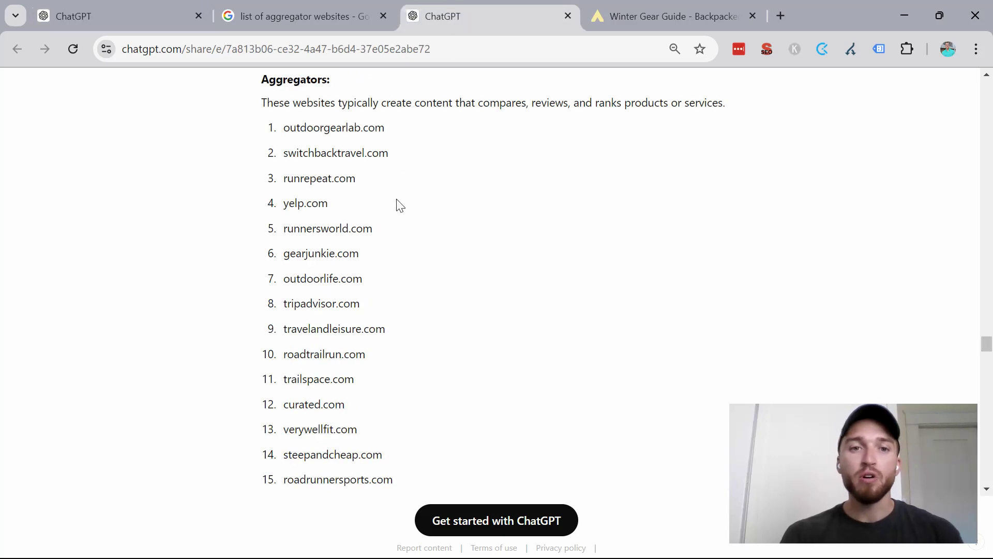